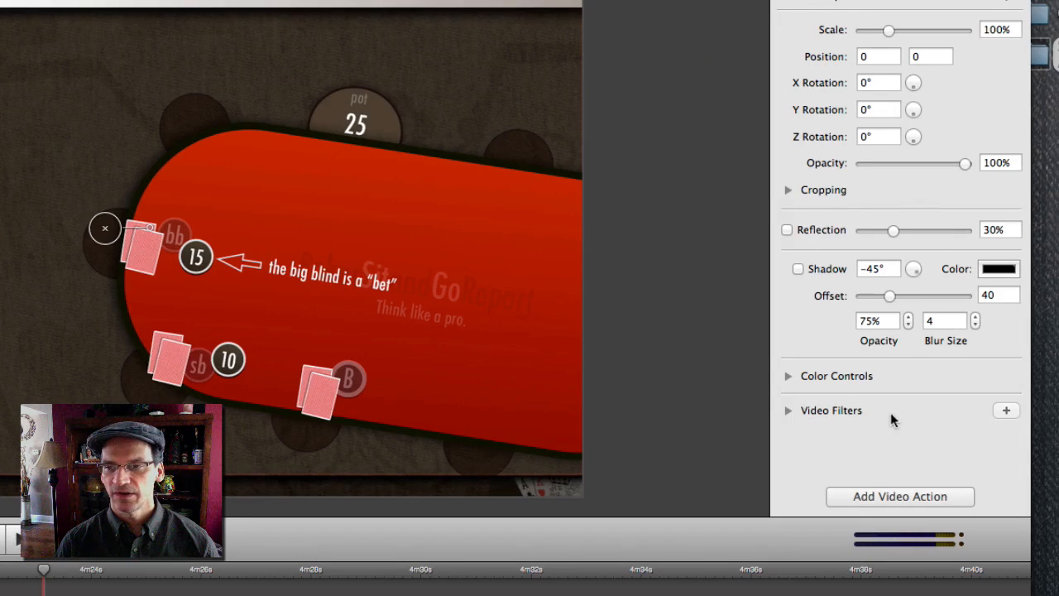
mouse_move(1007, 410)
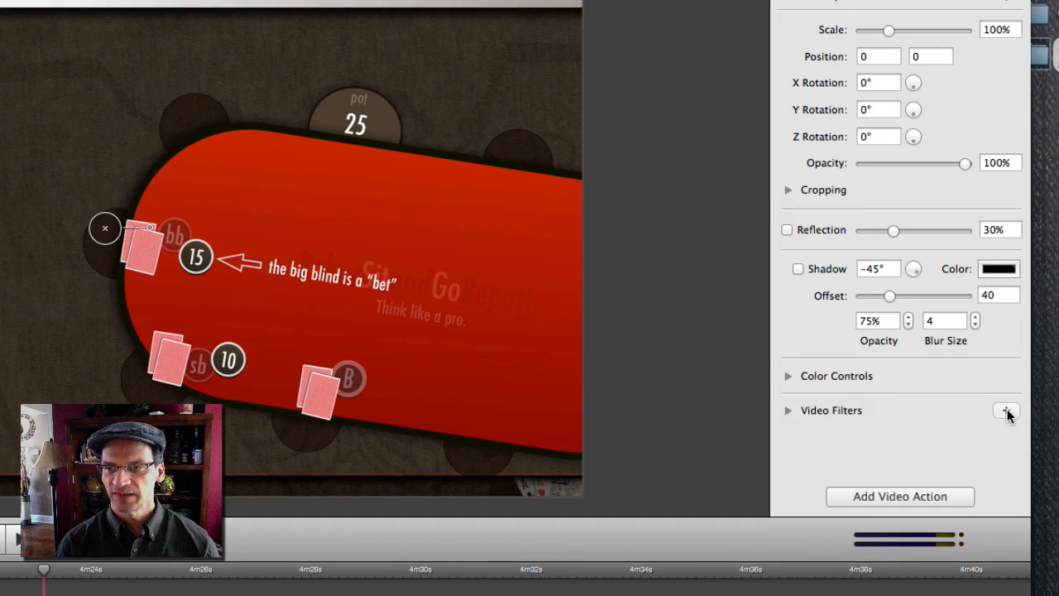
Add a Gaussian blur filter to the recording and try several radius strengths
click(1007, 410)
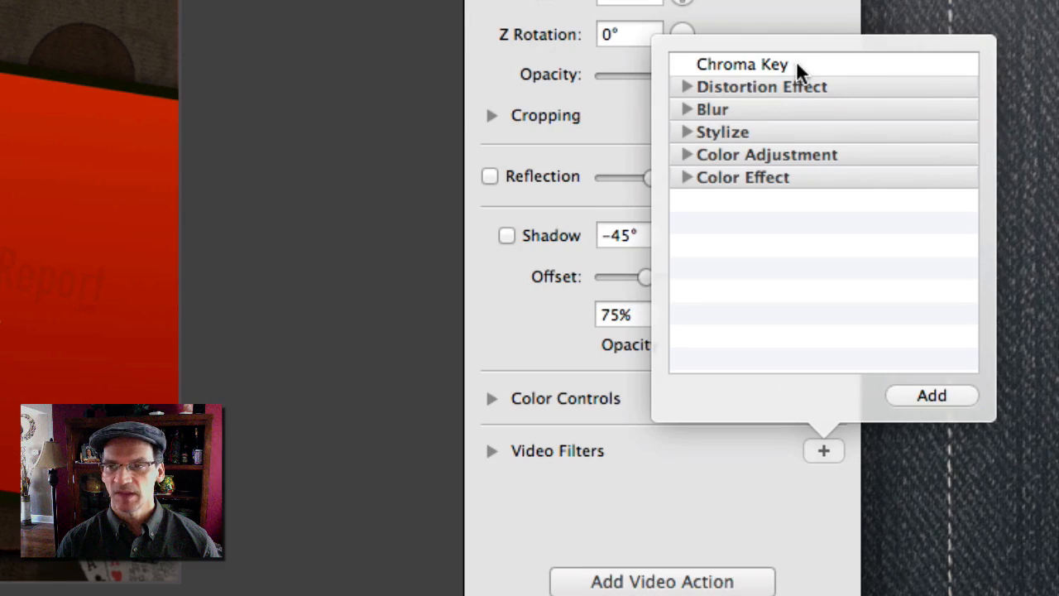
mouse_move(686, 115)
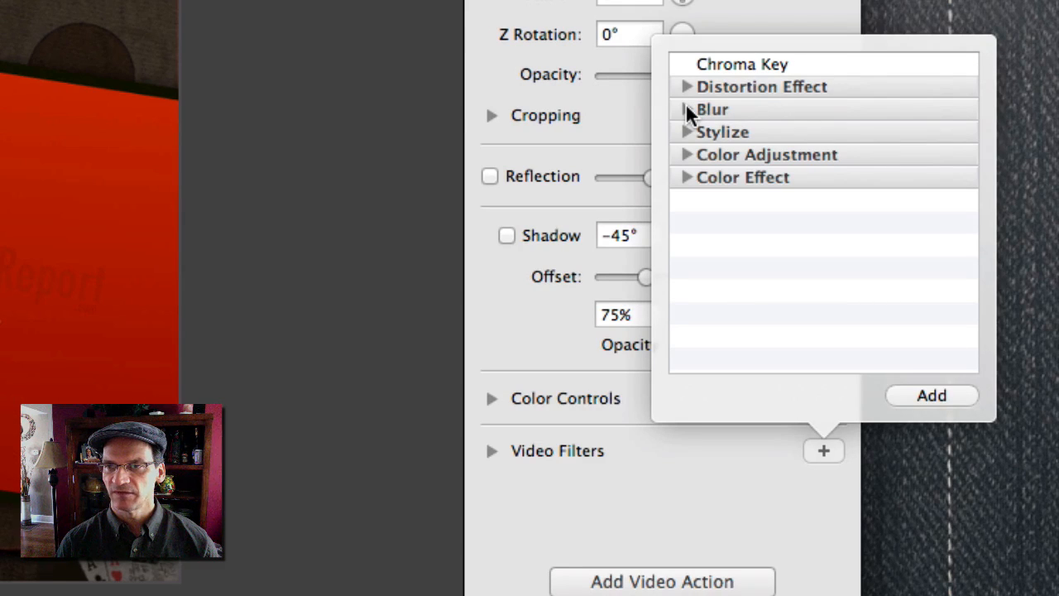
click(687, 110)
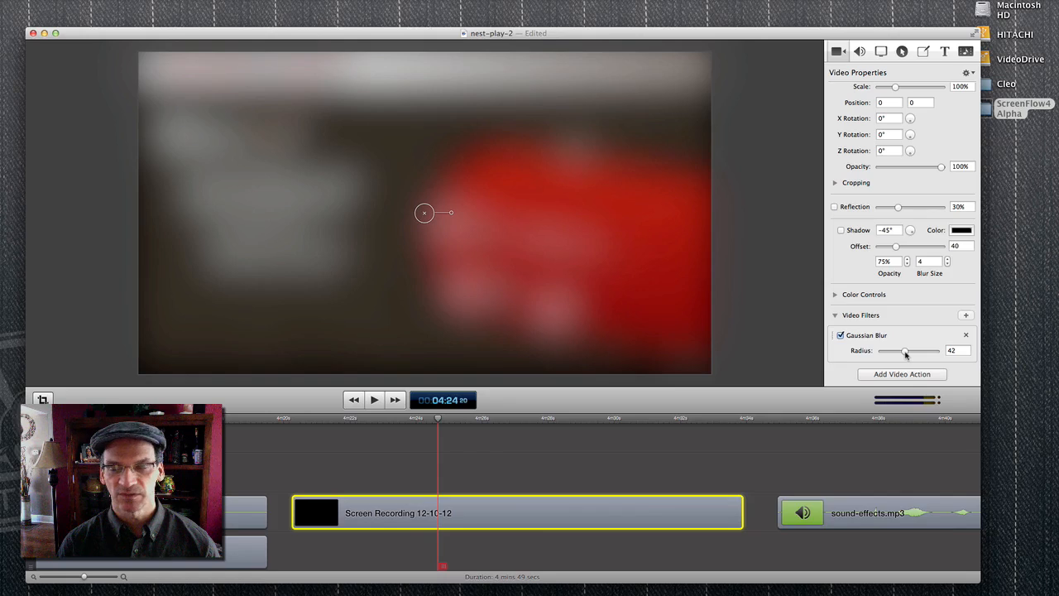
drag(898, 350, 956, 447)
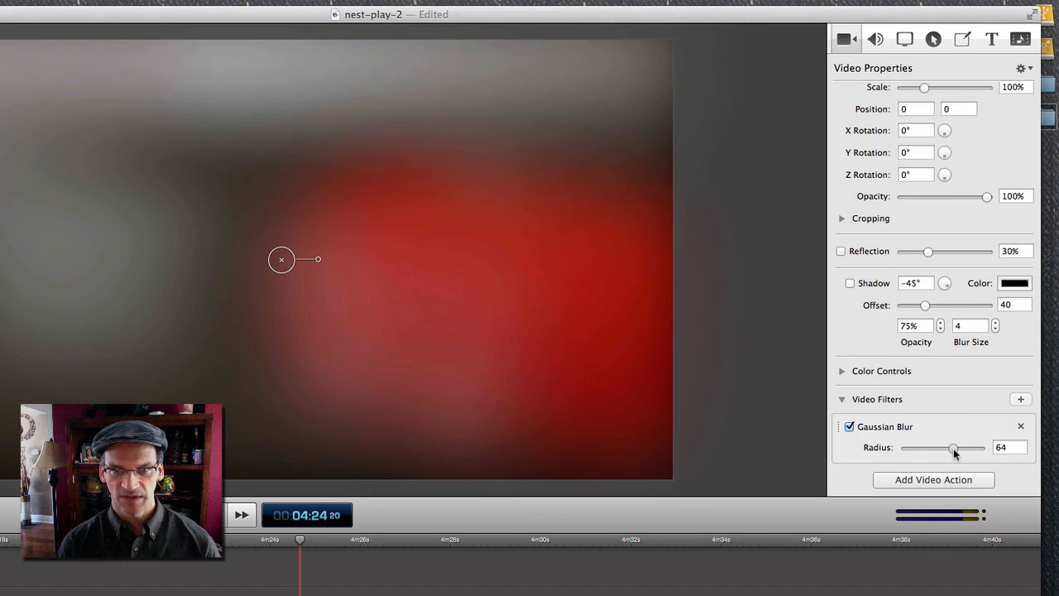
drag(952, 448, 922, 448)
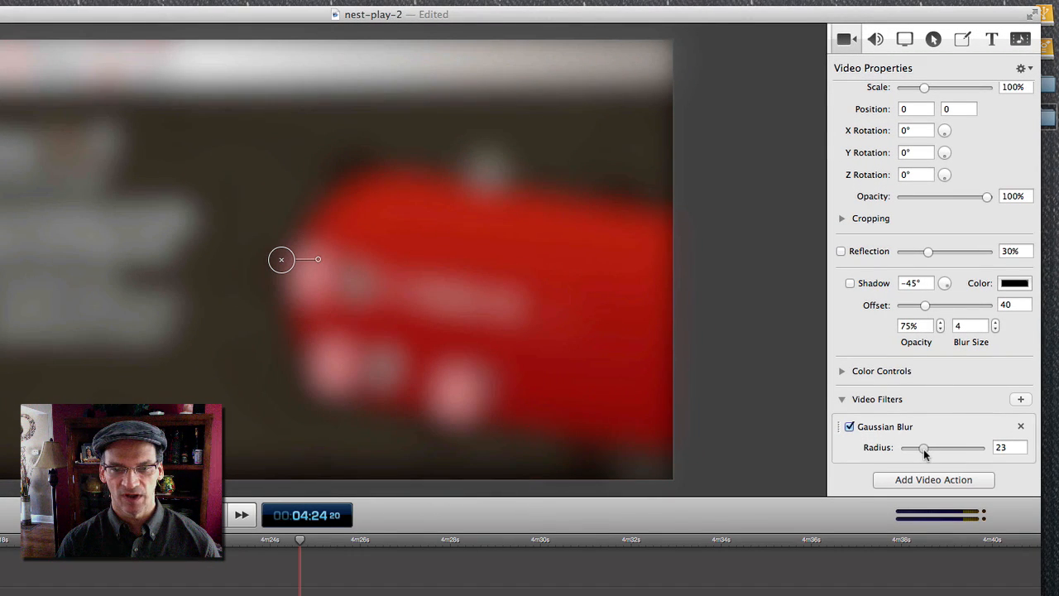
drag(925, 447, 933, 448)
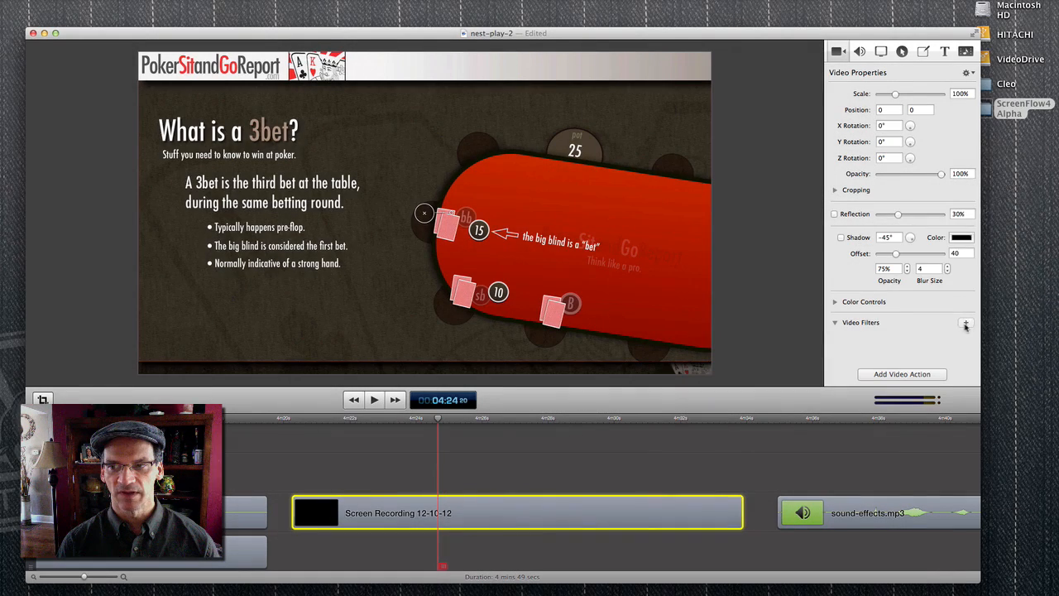
Add a Motion Blur filter, test its radius, then return it to zero
click(966, 322)
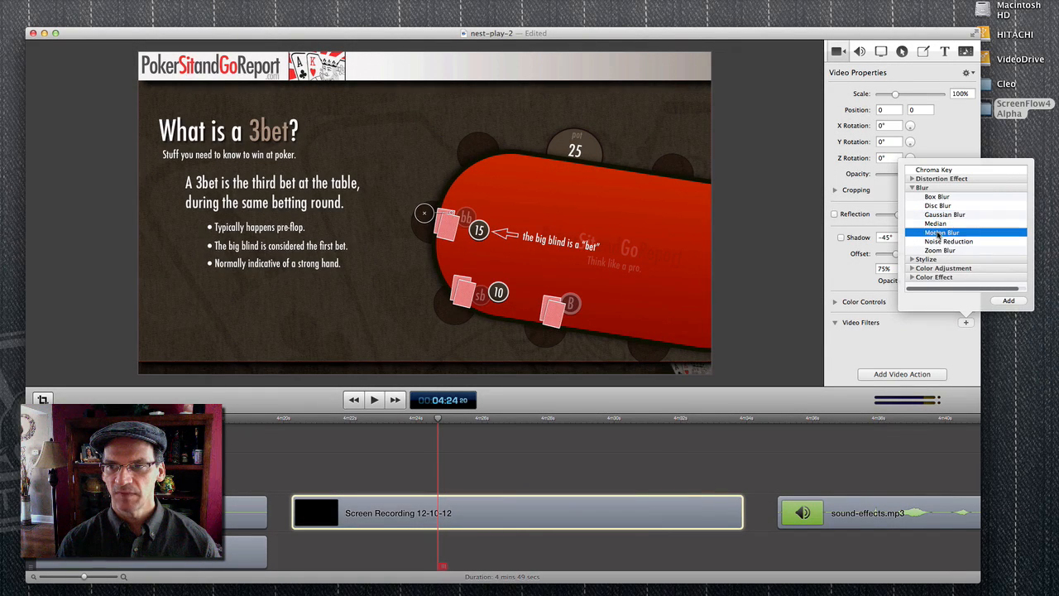
click(940, 232)
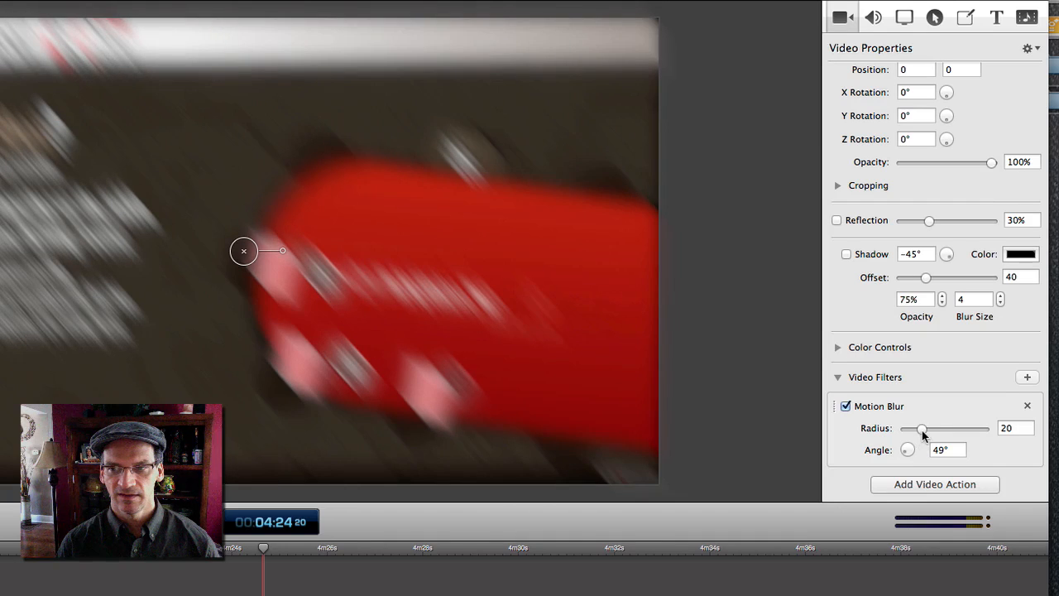
drag(917, 428, 941, 428)
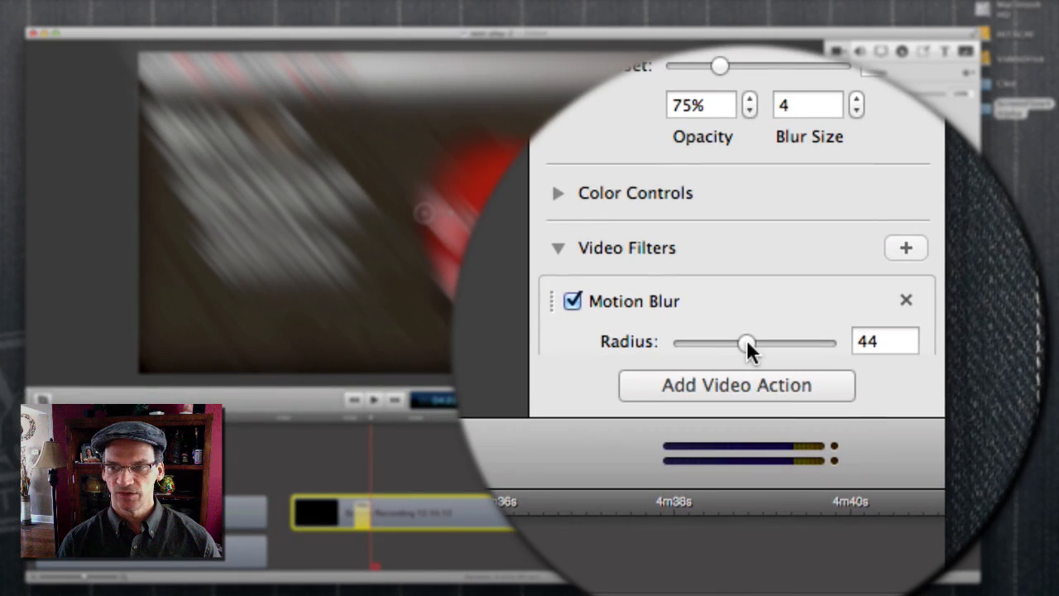
drag(744, 342, 744, 337)
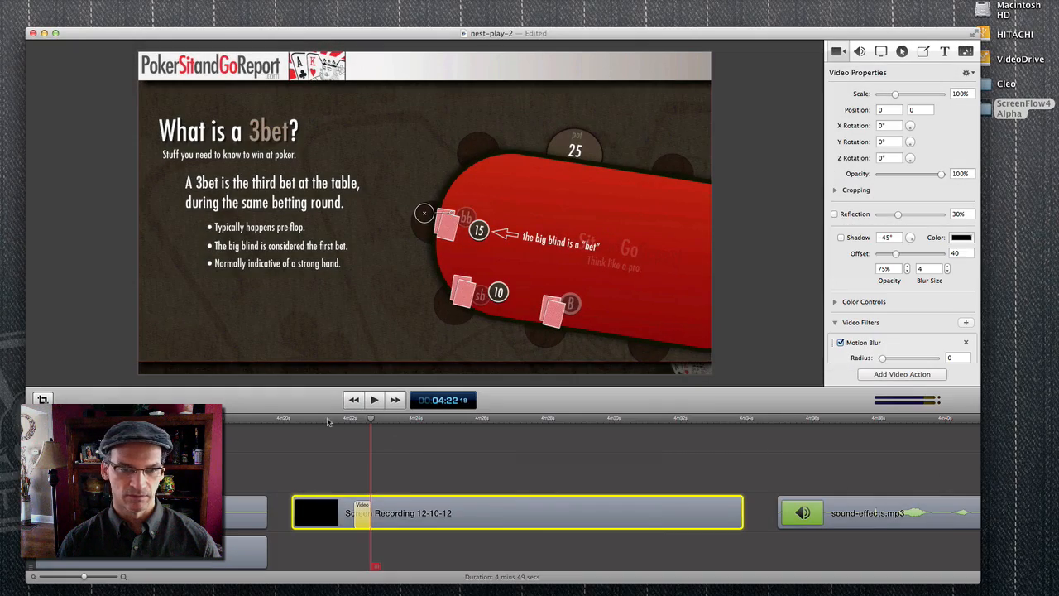
click(374, 399)
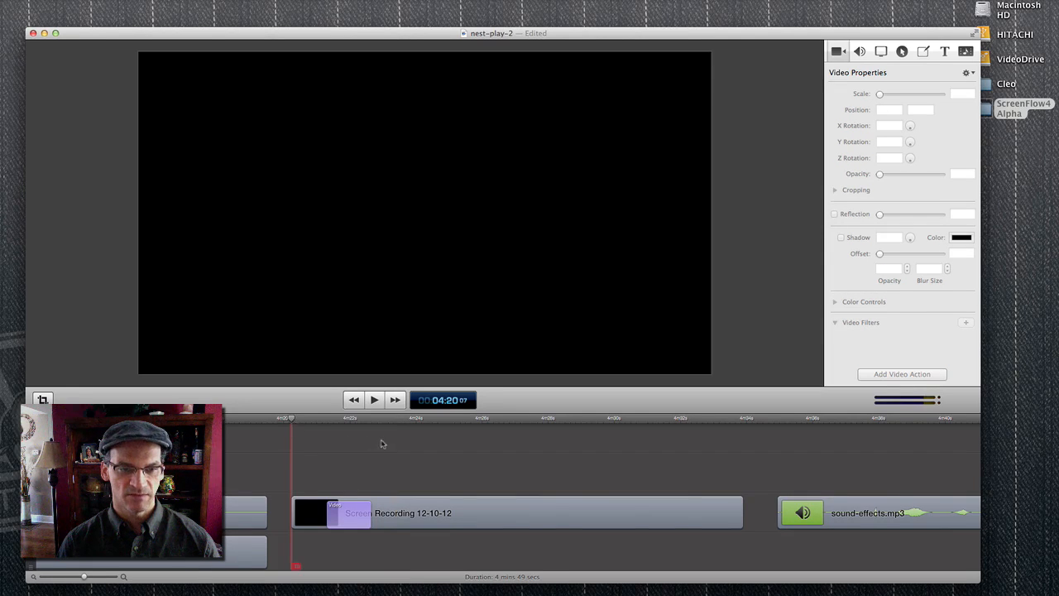
click(373, 400)
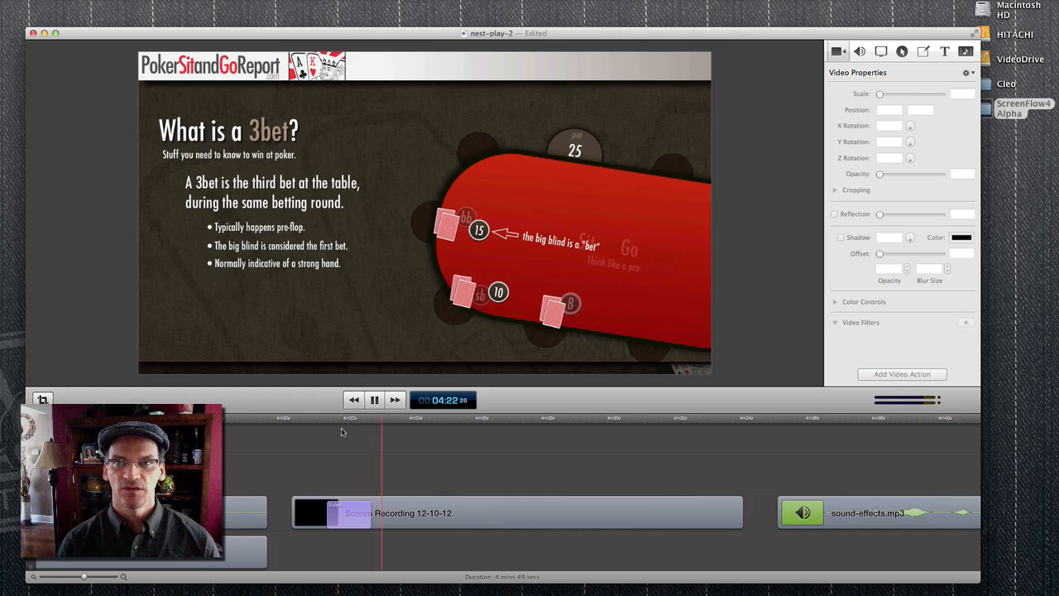
click(374, 400)
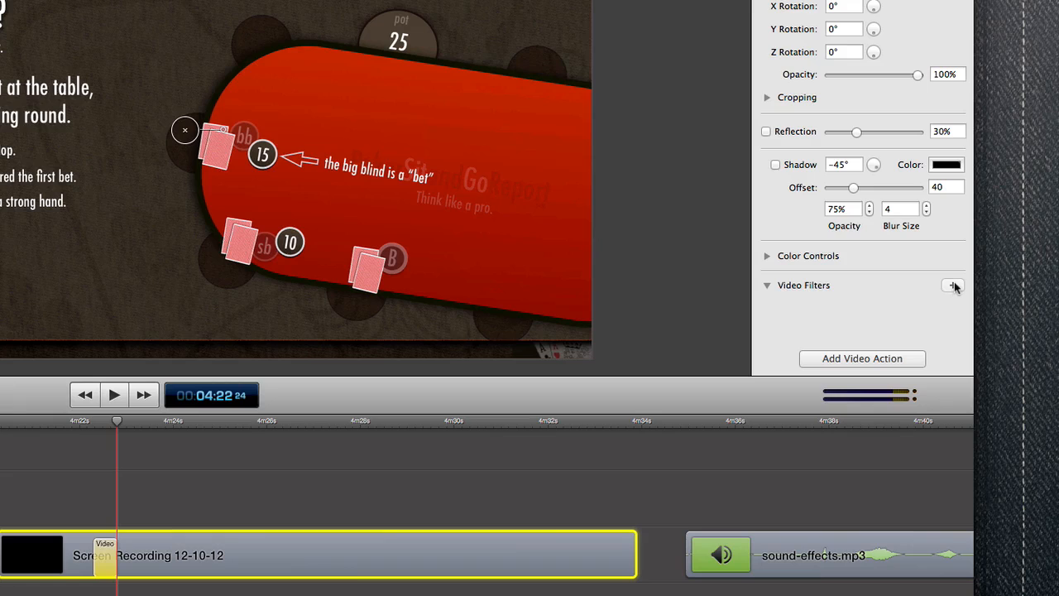
Bring up the video filters list and move the playhead just before the transition
click(952, 285)
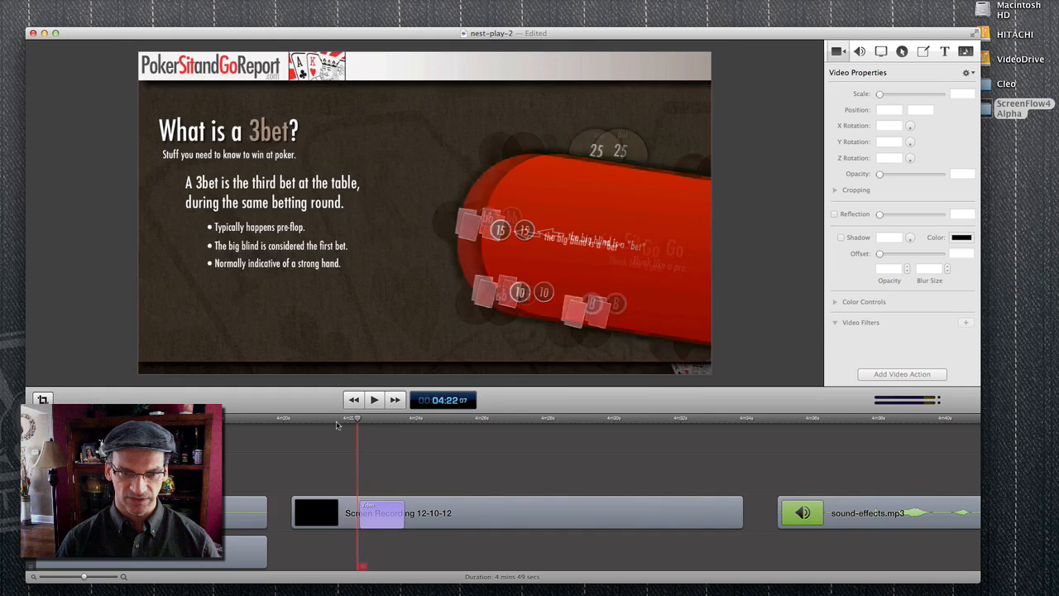
click(517, 512)
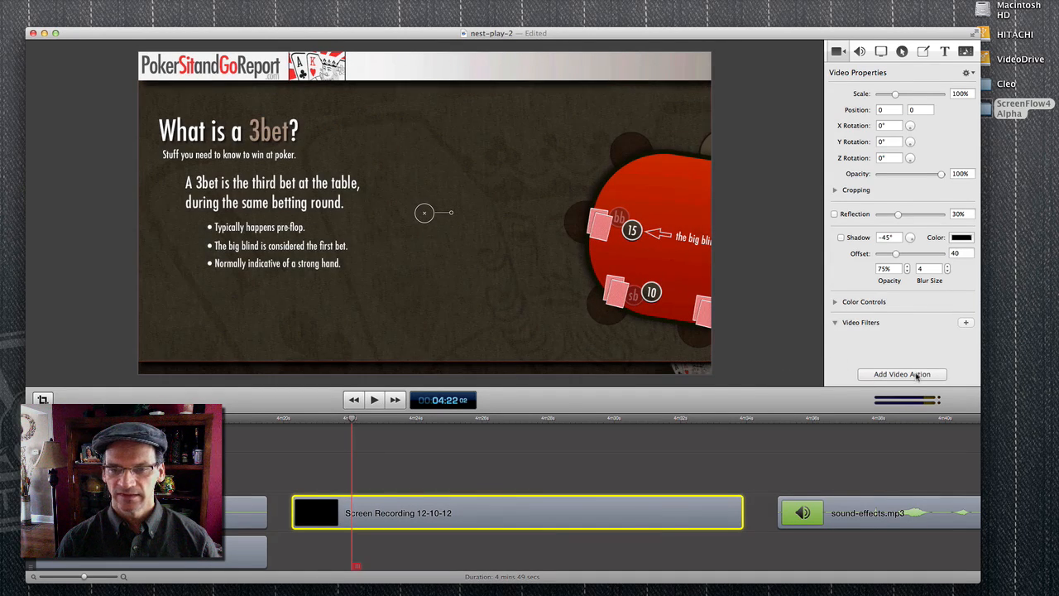
Add a video action blurring the recording to Gaussian radius 11, previewing playback
click(966, 322)
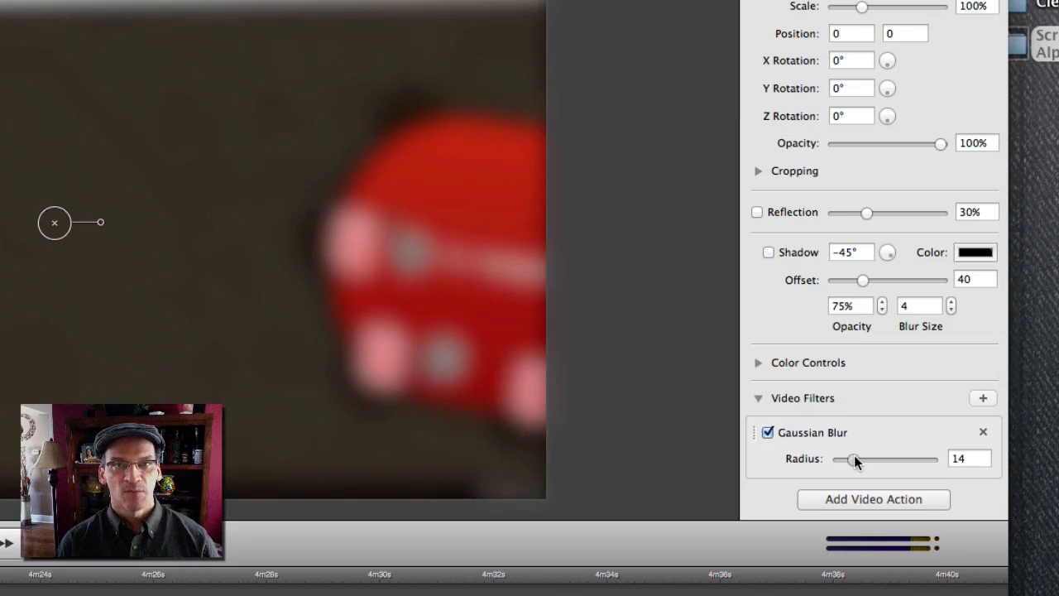
drag(856, 459, 835, 459)
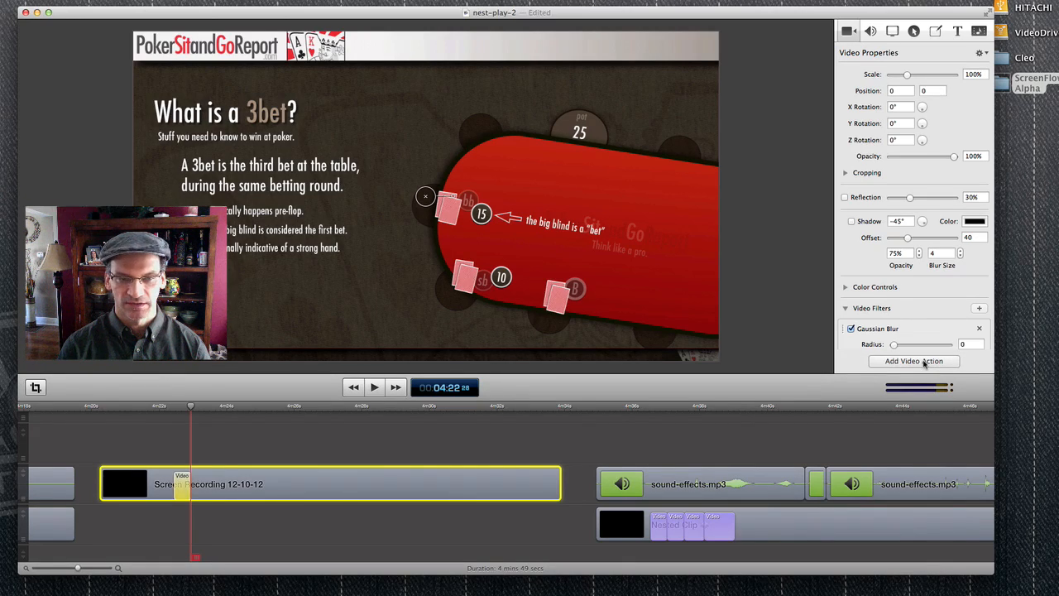
drag(892, 344, 926, 344)
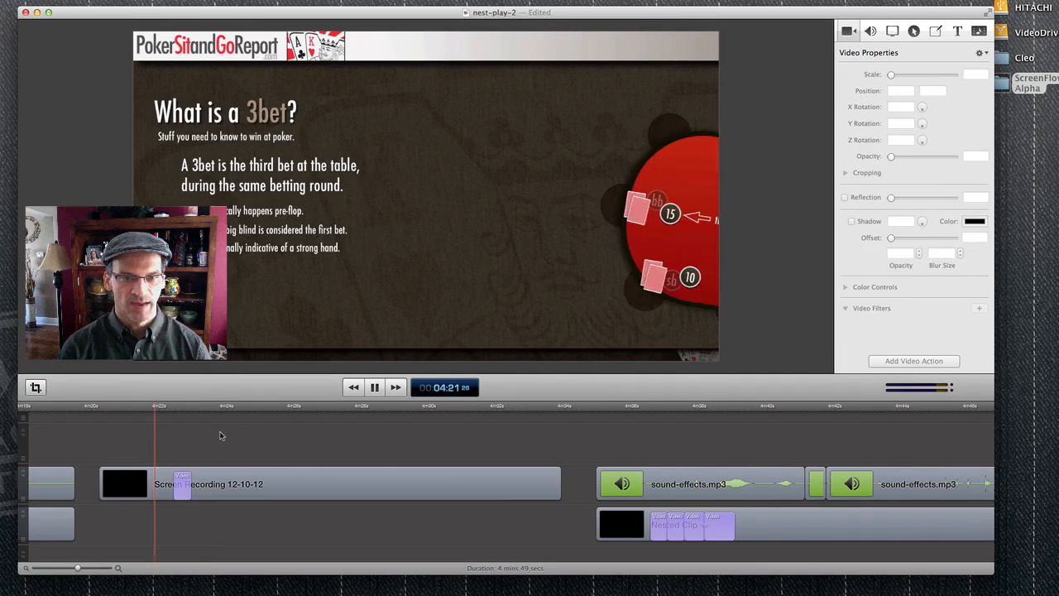
click(374, 388)
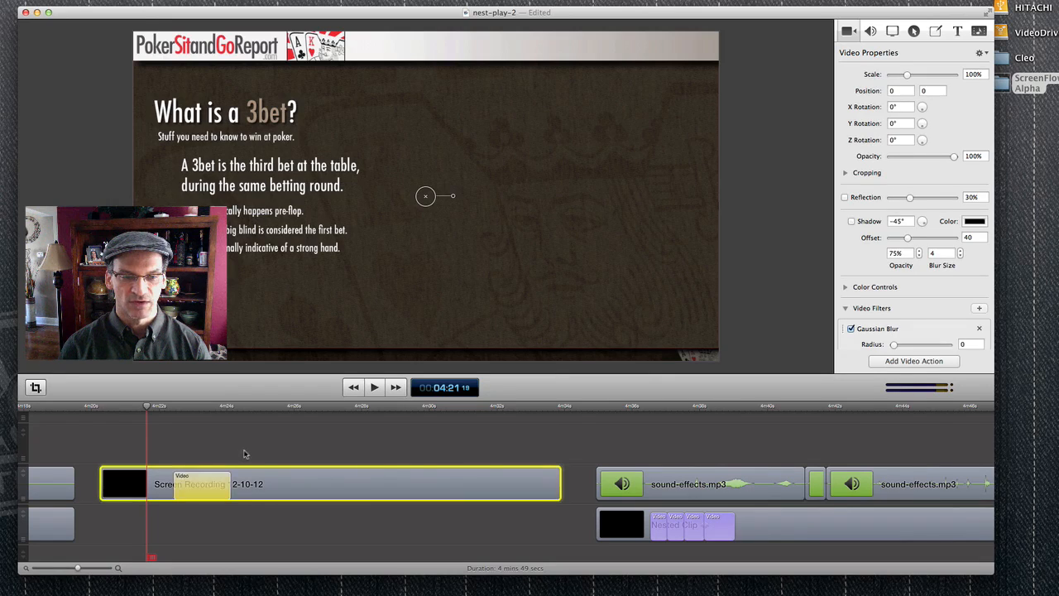
click(374, 387)
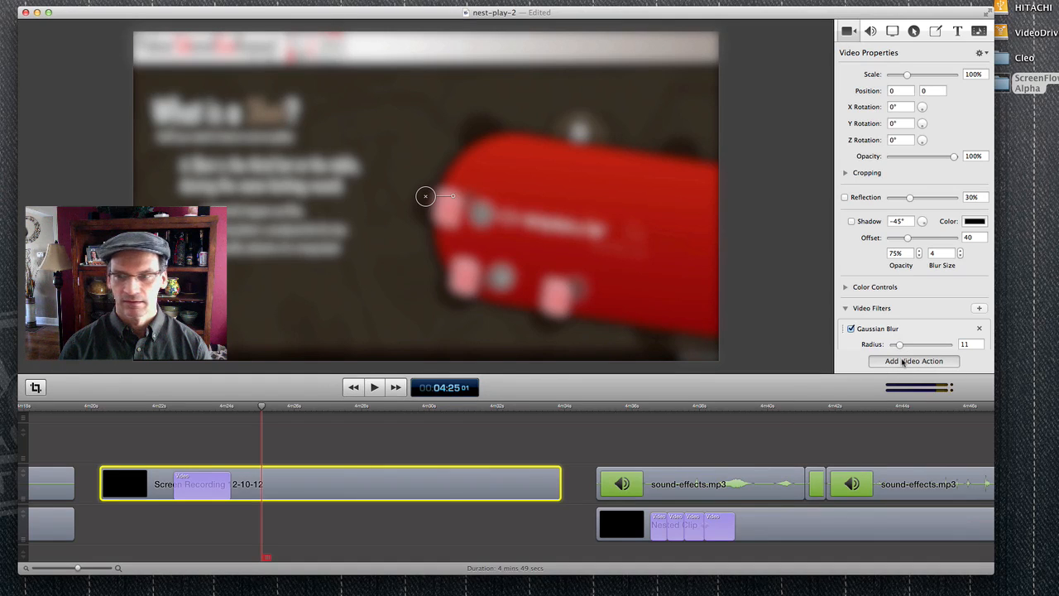
Chain short video actions stepping the Gaussian blur radius down then up, previewing between
drag(923, 344, 892, 344)
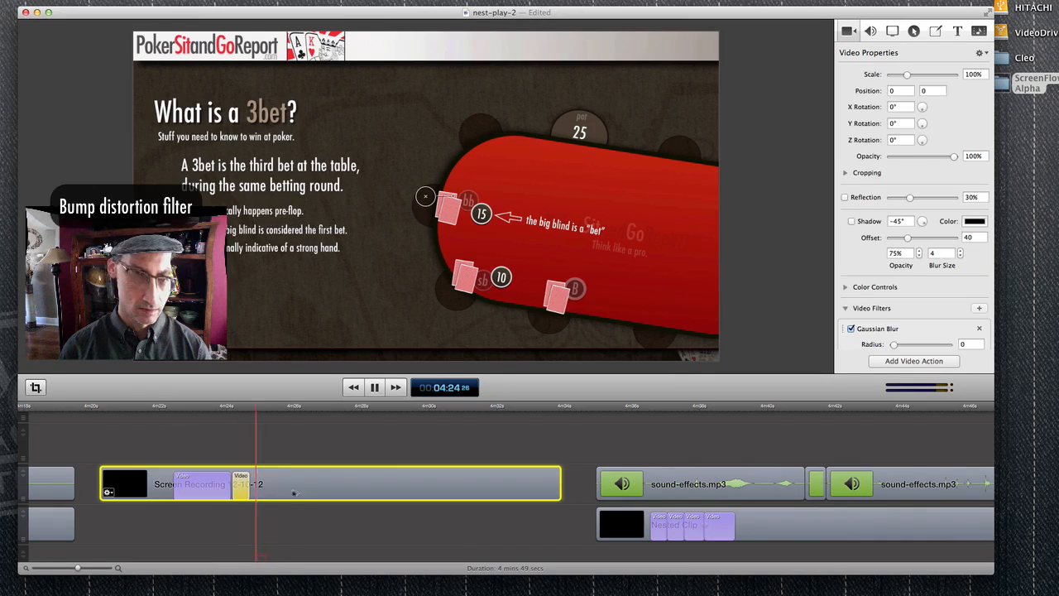
click(374, 387)
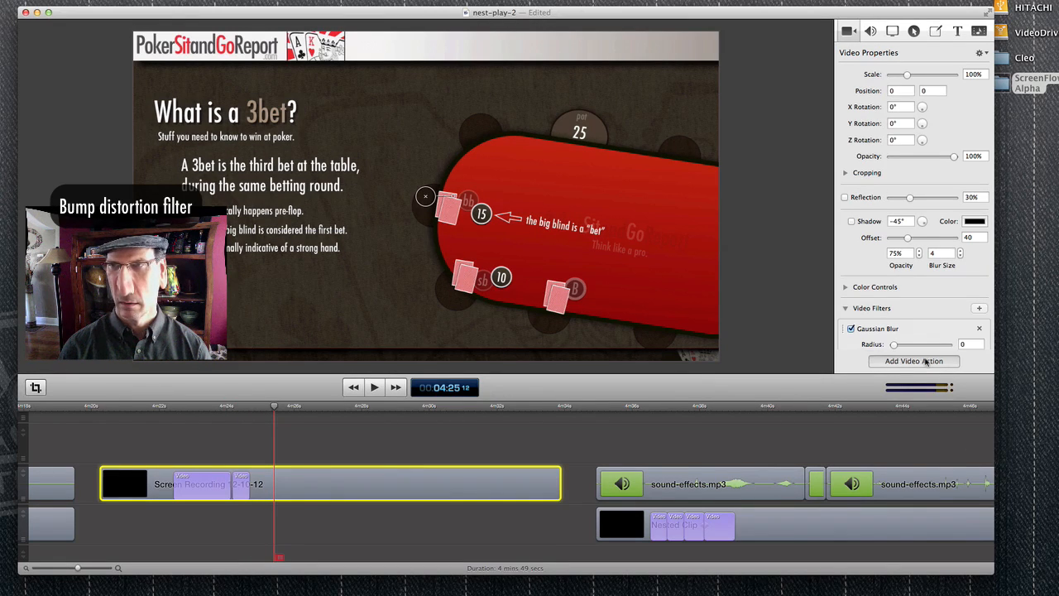
drag(894, 344, 926, 344)
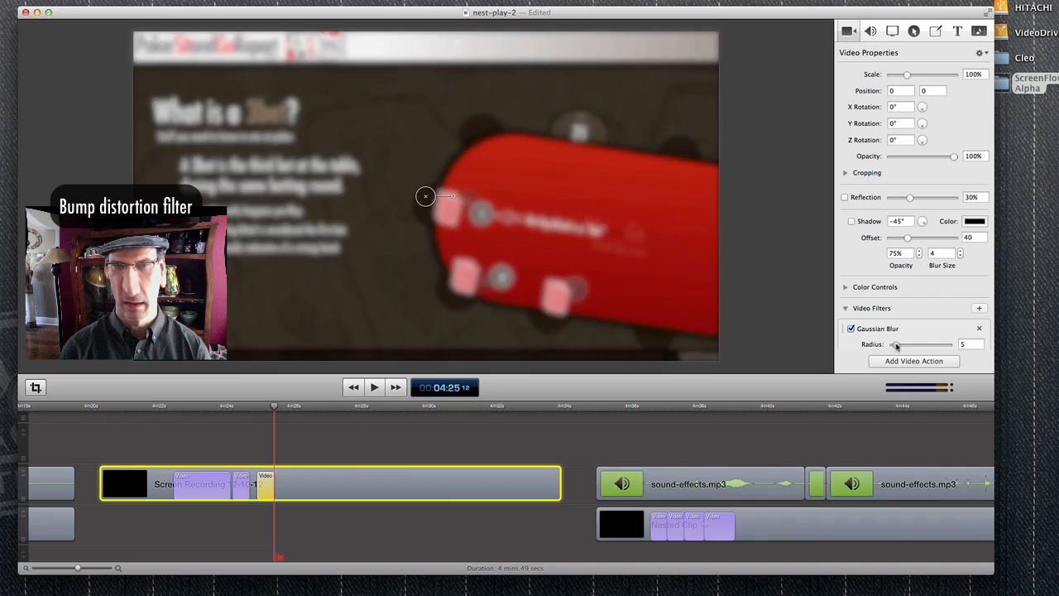
click(374, 387)
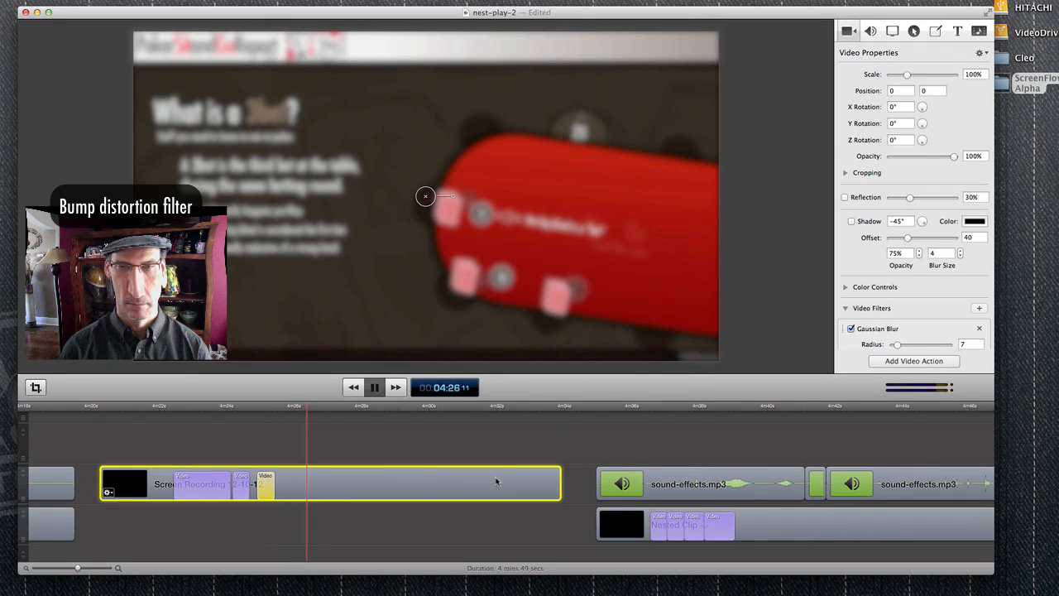
click(374, 388)
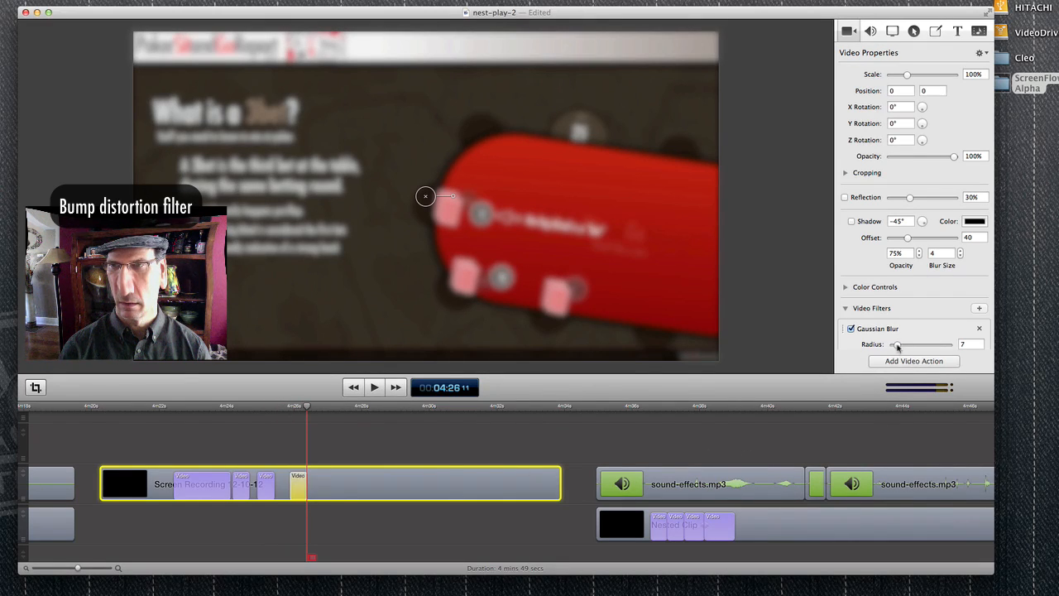
click(374, 387)
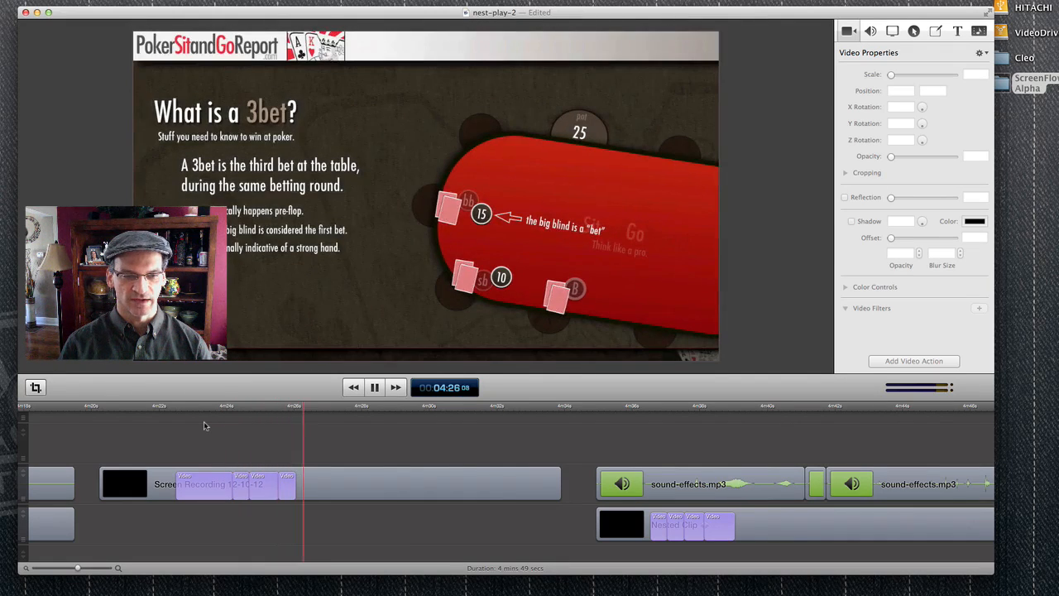
click(329, 483)
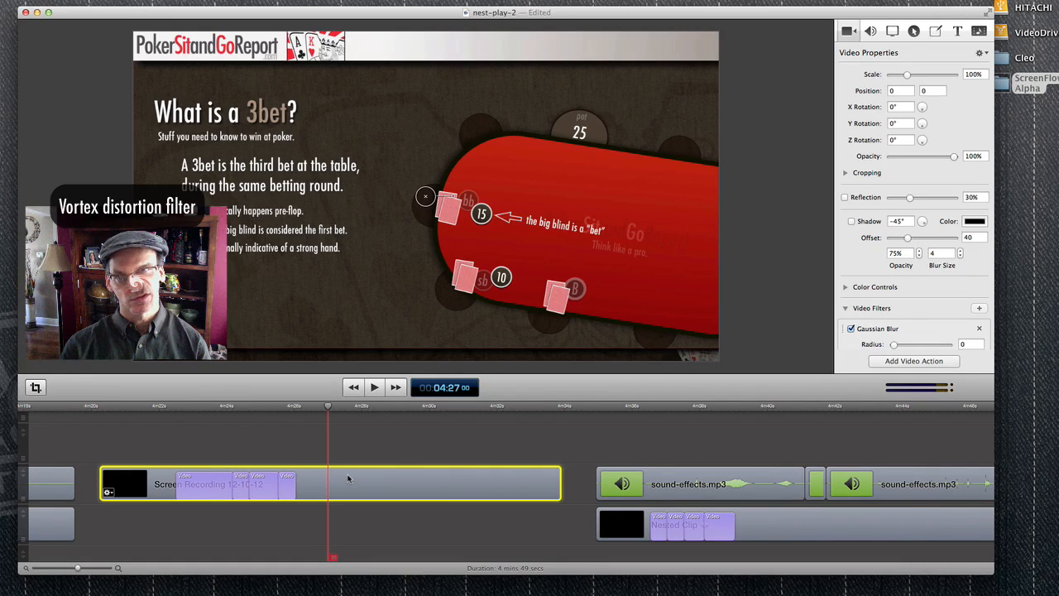
Nest the recording clip and add video actions scaling it up to 118%, previewing
right_click(347, 478)
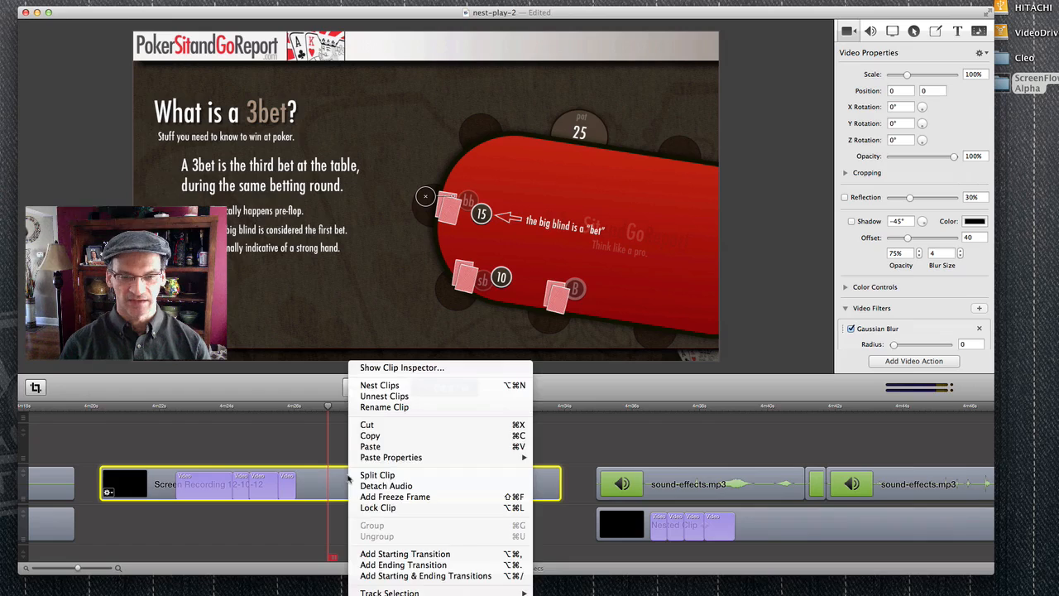
mouse_move(380, 385)
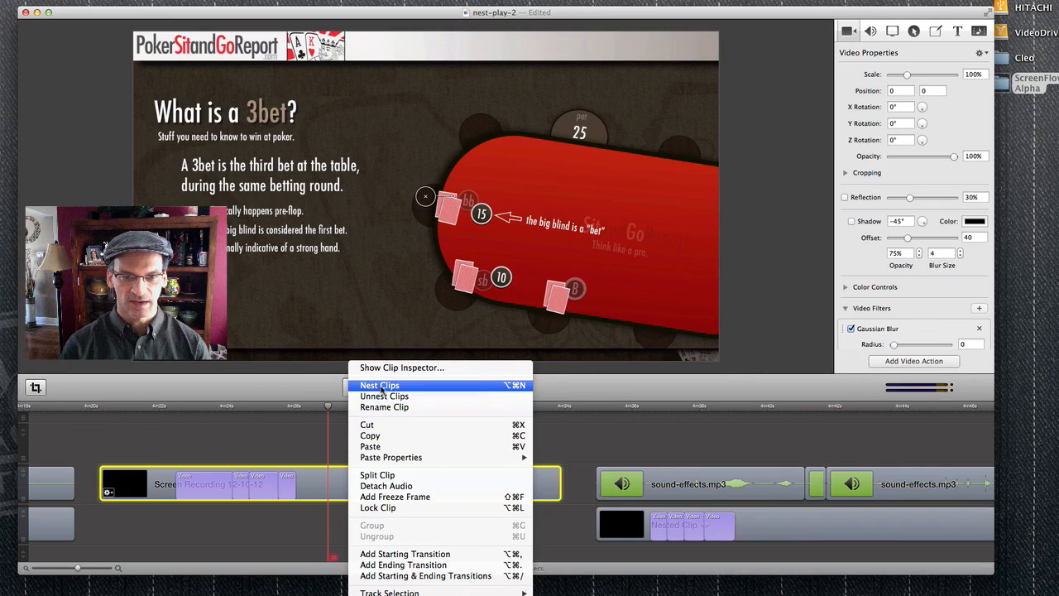
click(379, 384)
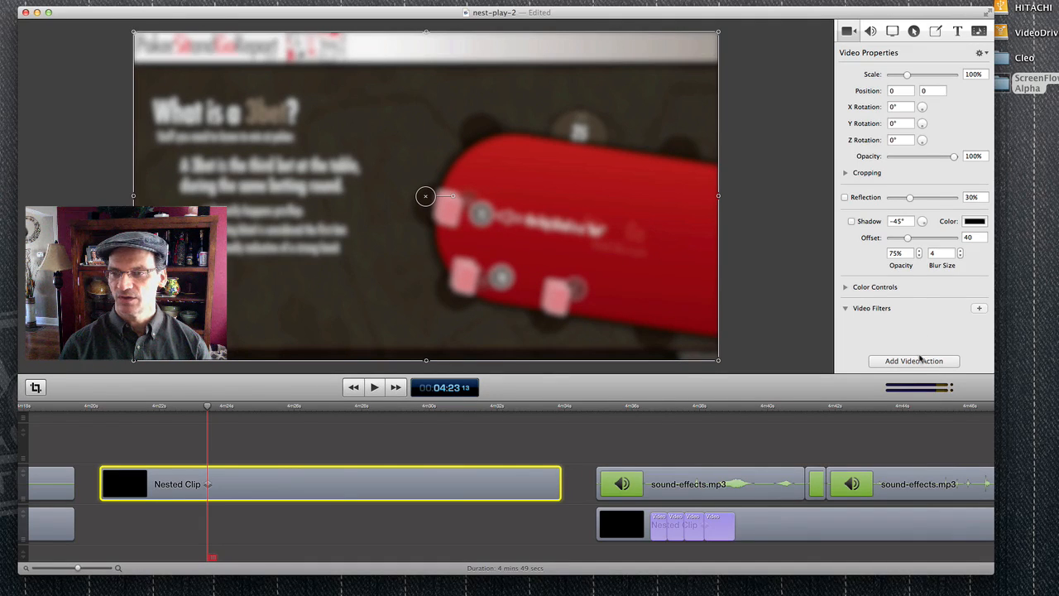
drag(902, 74, 910, 74)
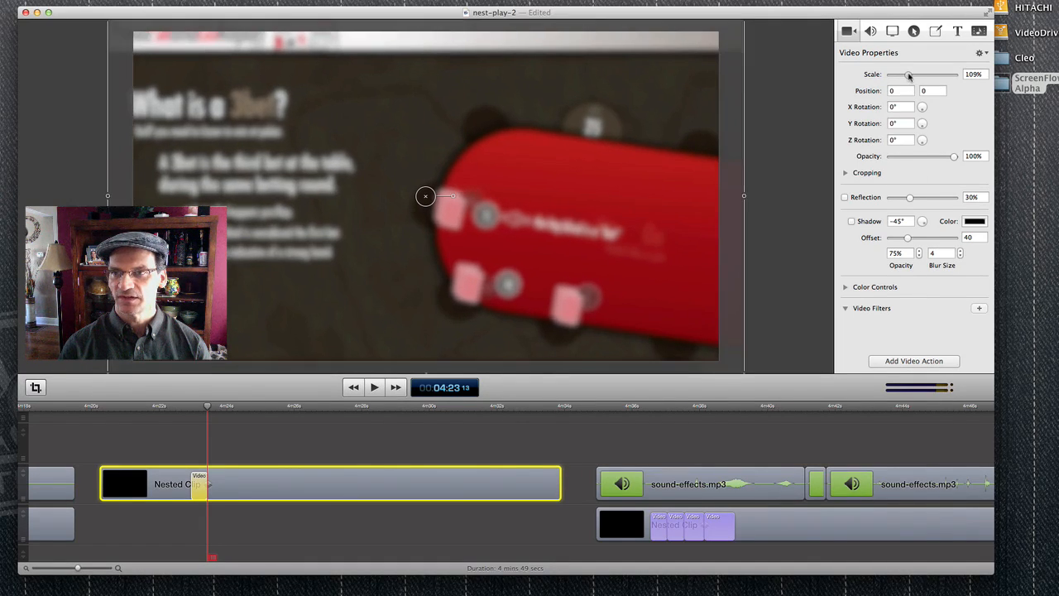
click(374, 387)
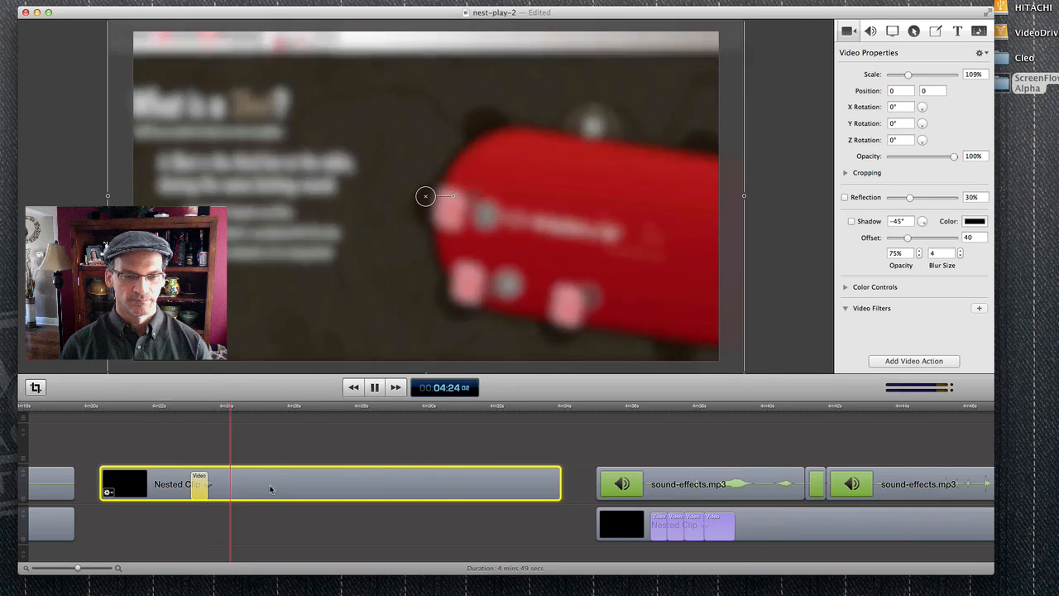
click(374, 387)
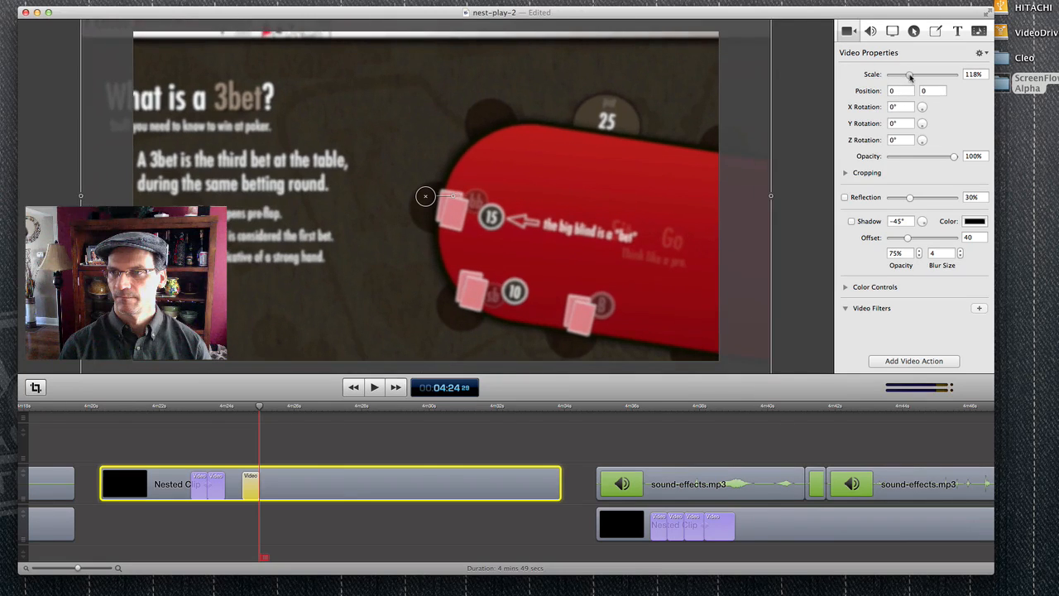
click(374, 387)
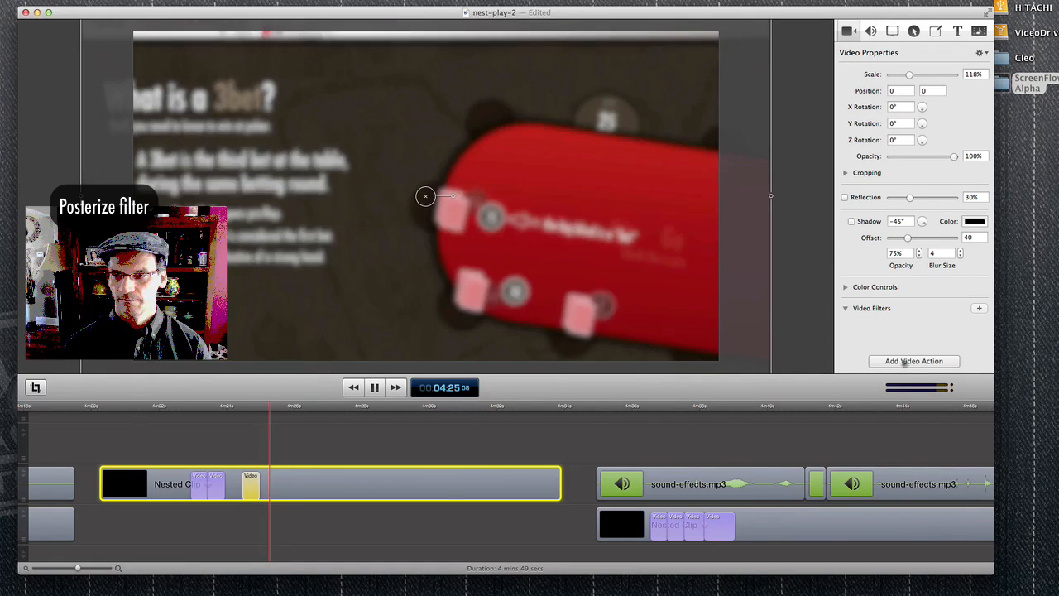
drag(914, 75, 902, 74)
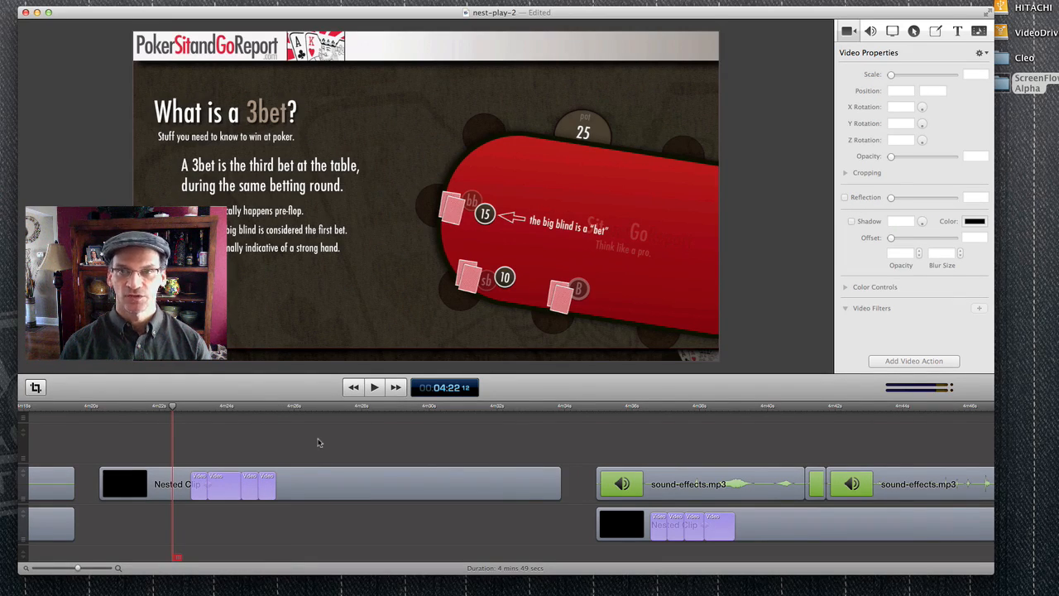
Preview the nested clip's transition, then select it and unnest it
click(373, 387)
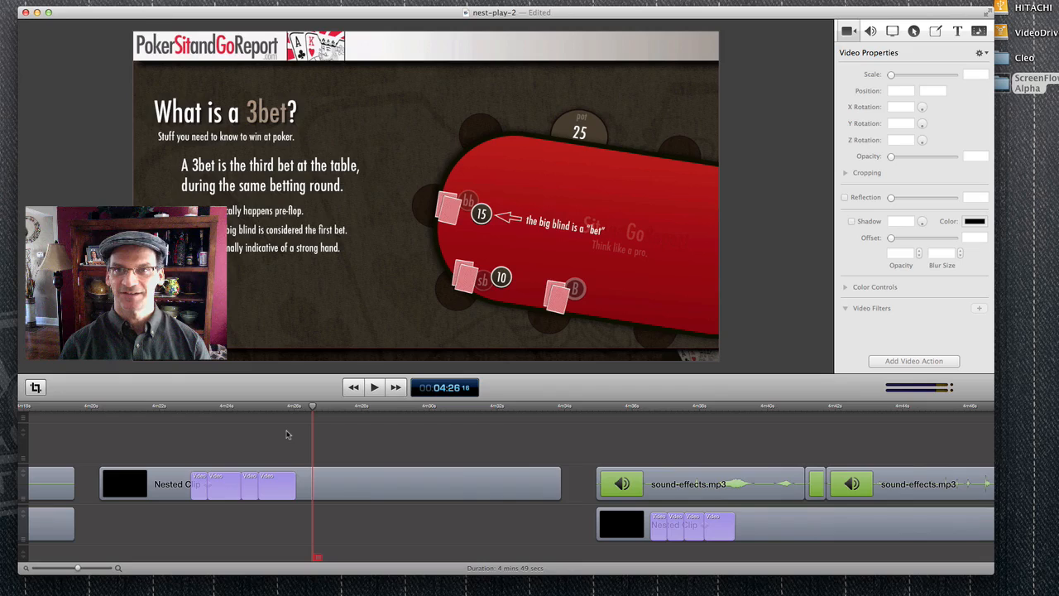
click(374, 387)
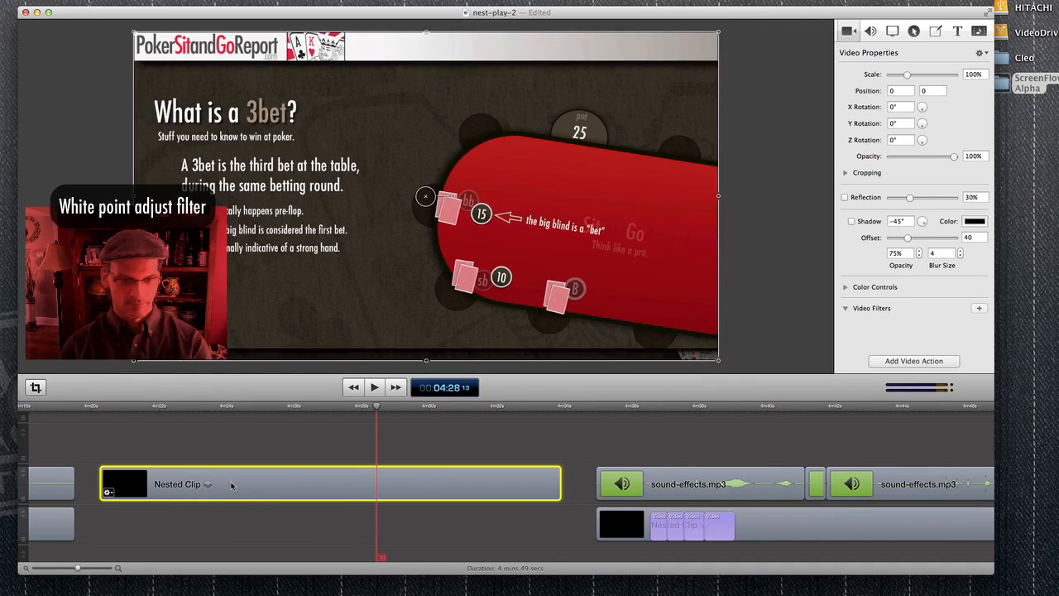
right_click(232, 484)
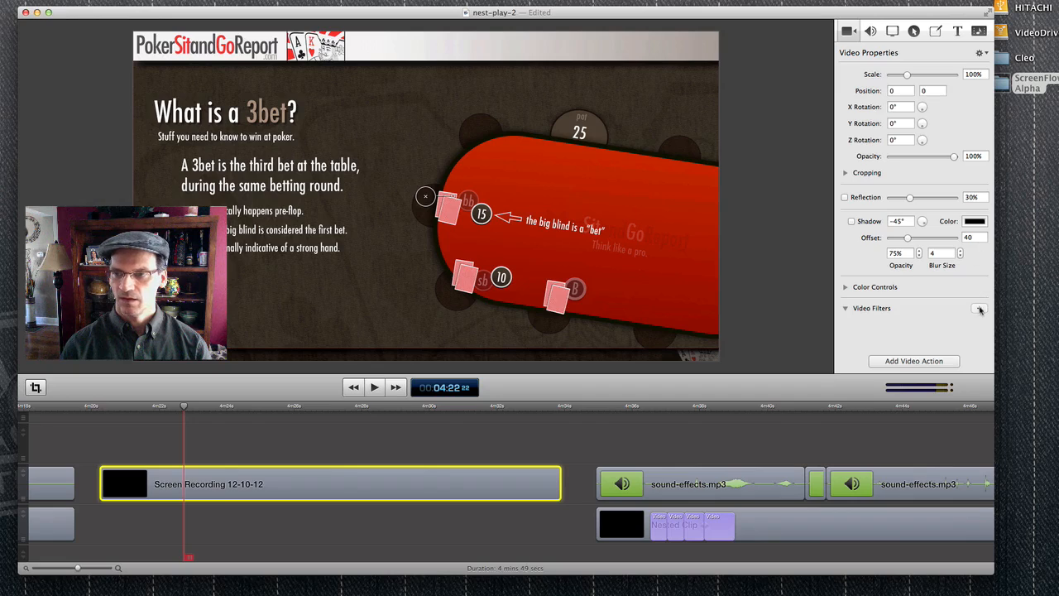
Add a Zoom Blur filter, preview a strong amount, then set Amount to 0
click(980, 309)
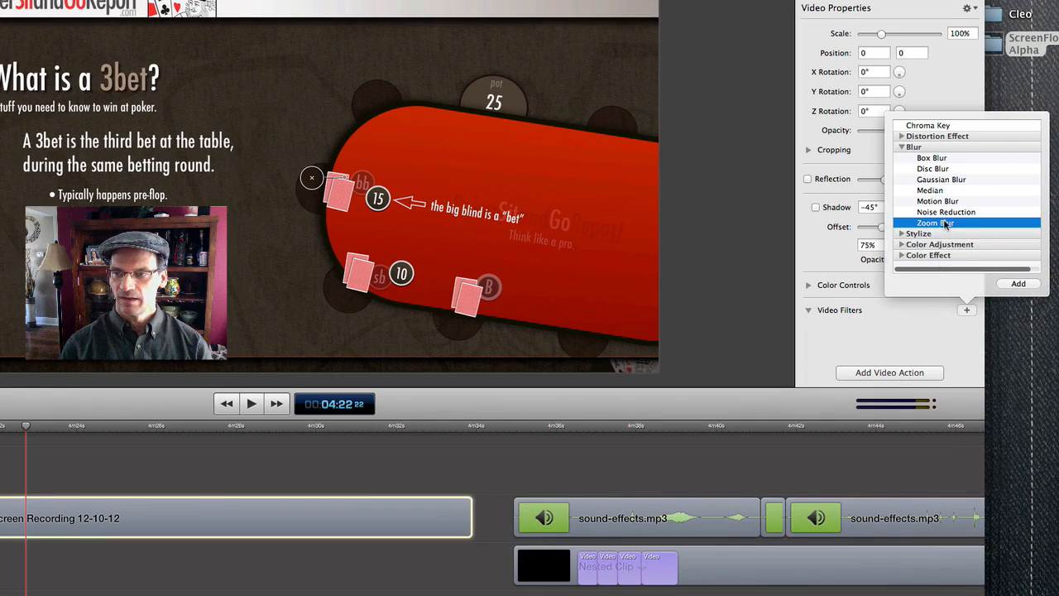
click(935, 222)
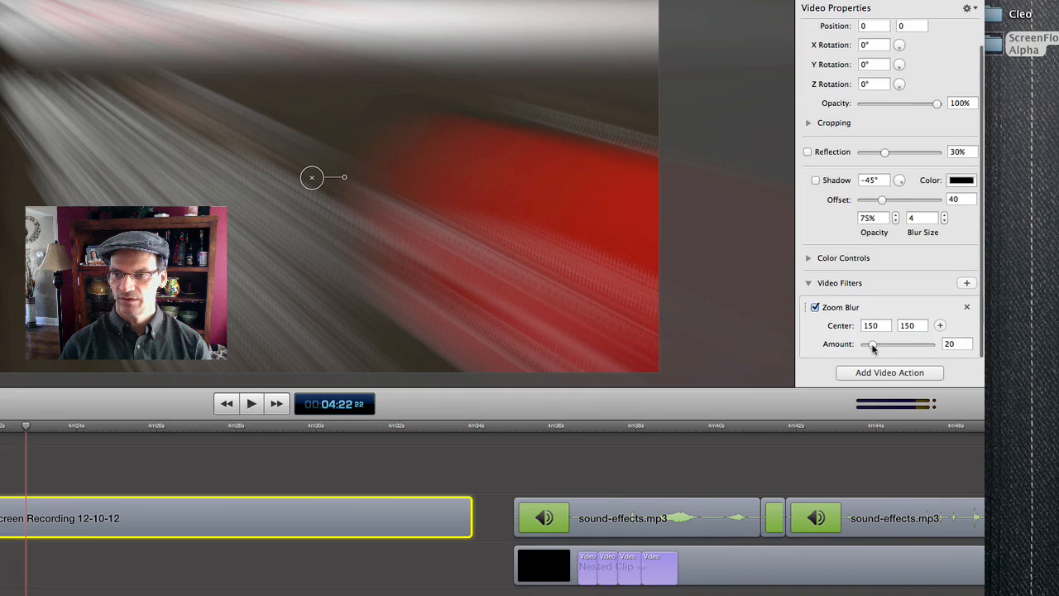
drag(898, 343, 865, 343)
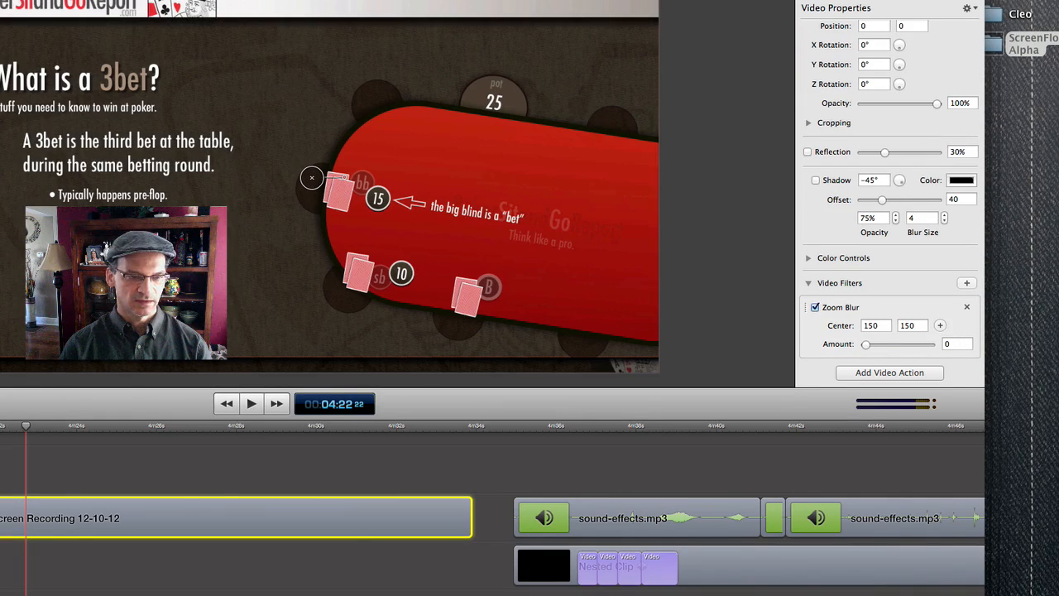
click(251, 403)
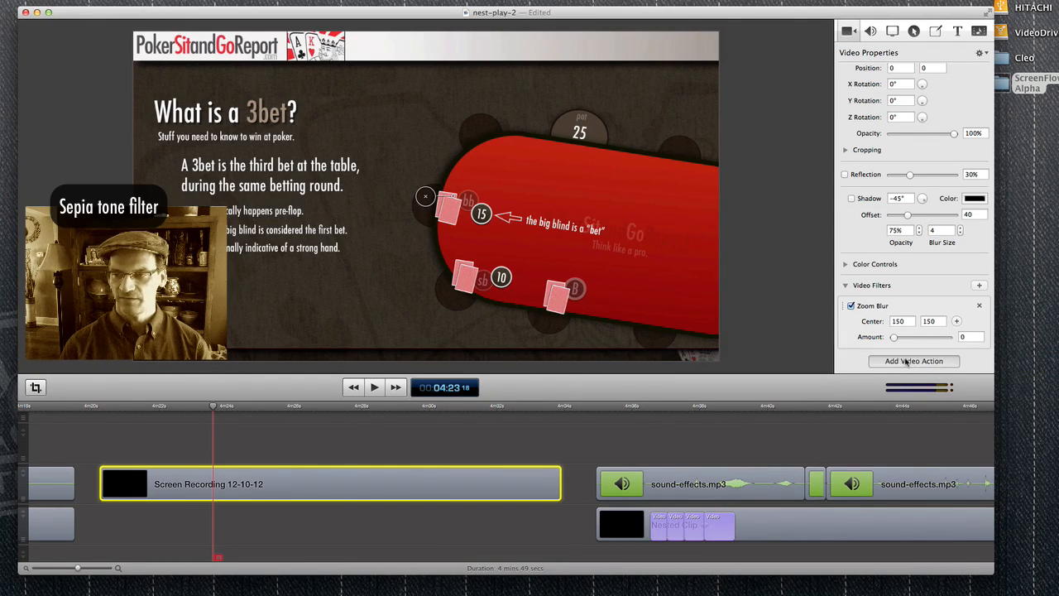
Ramp zoom blur to 39 in a lengthened video action and fade opacity down
drag(894, 337, 904, 337)
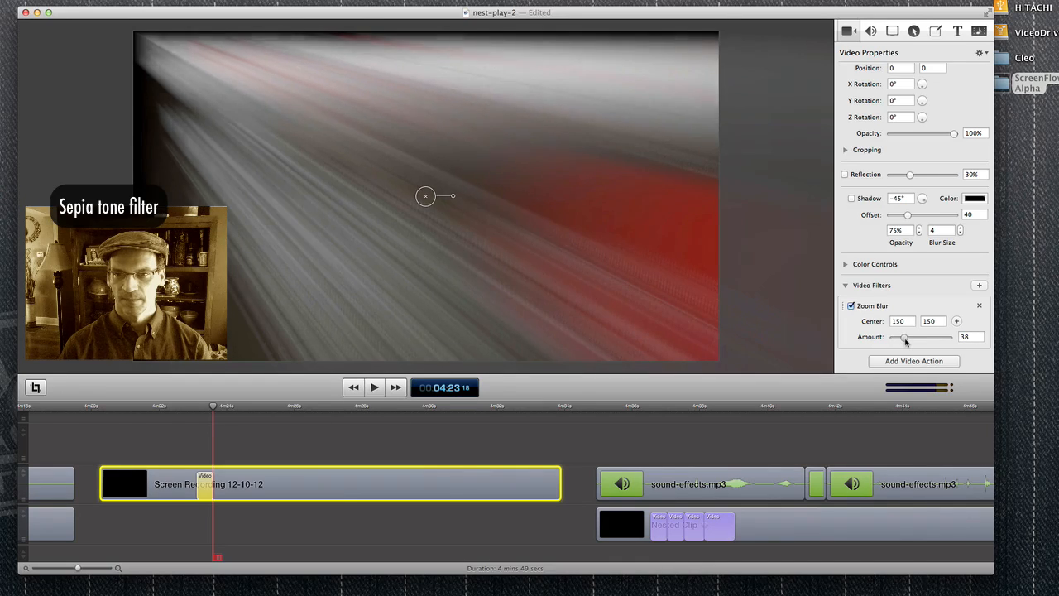
drag(905, 337, 892, 337)
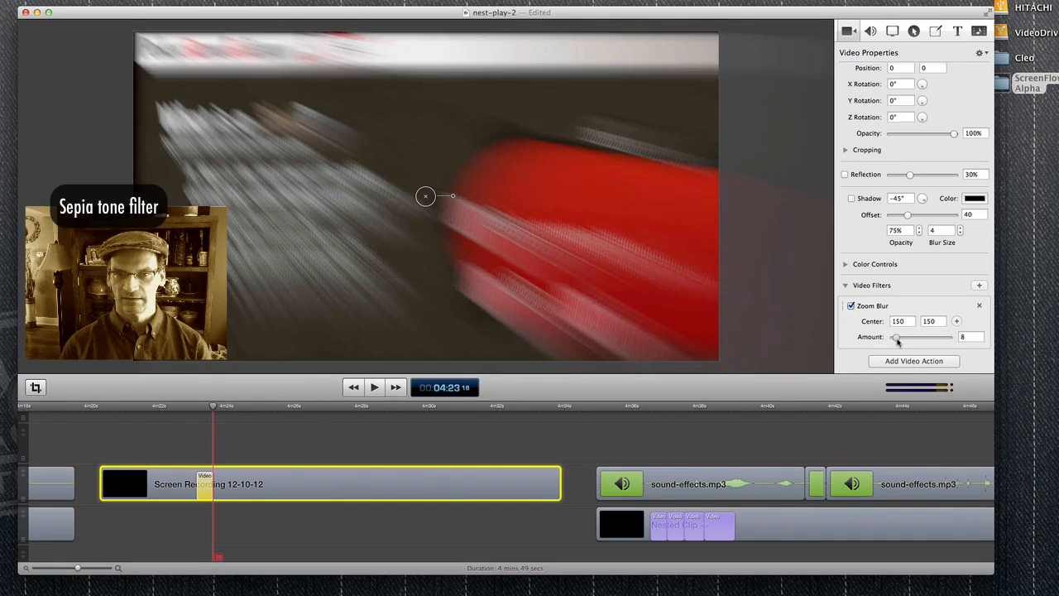
drag(893, 337, 939, 337)
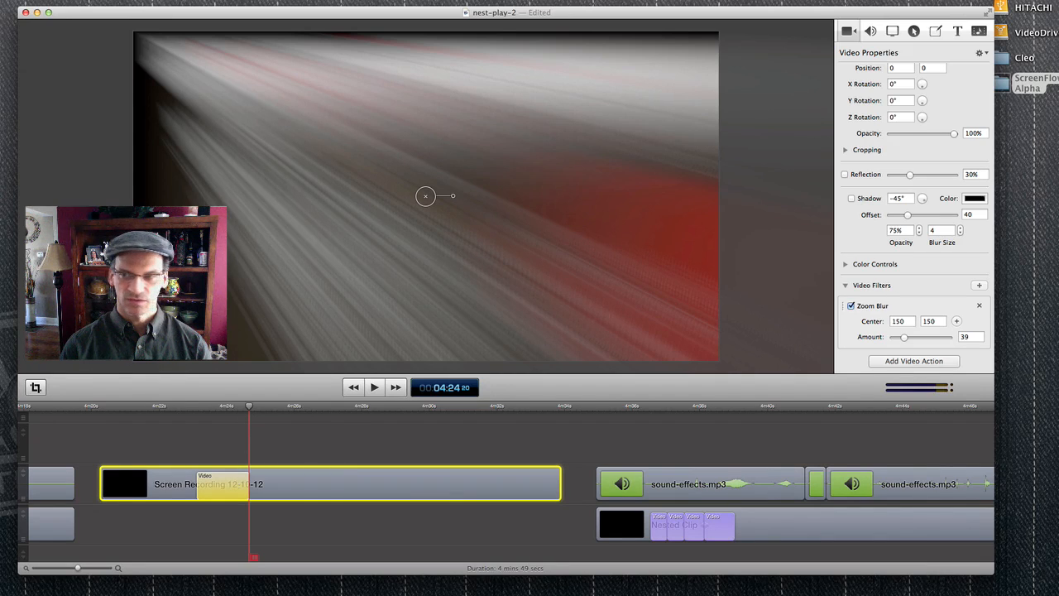
drag(953, 133, 950, 133)
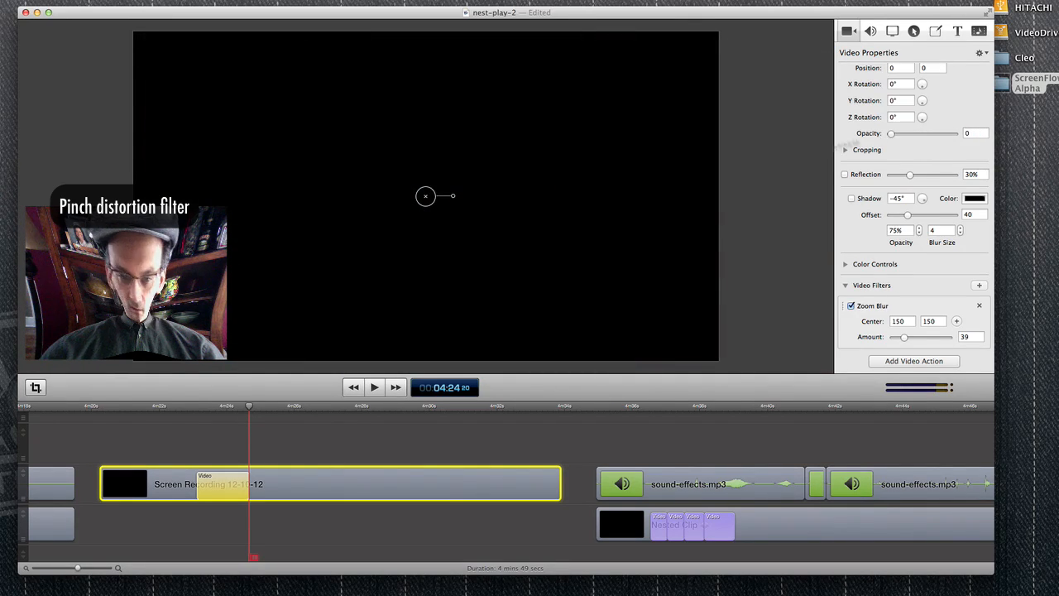
click(374, 388)
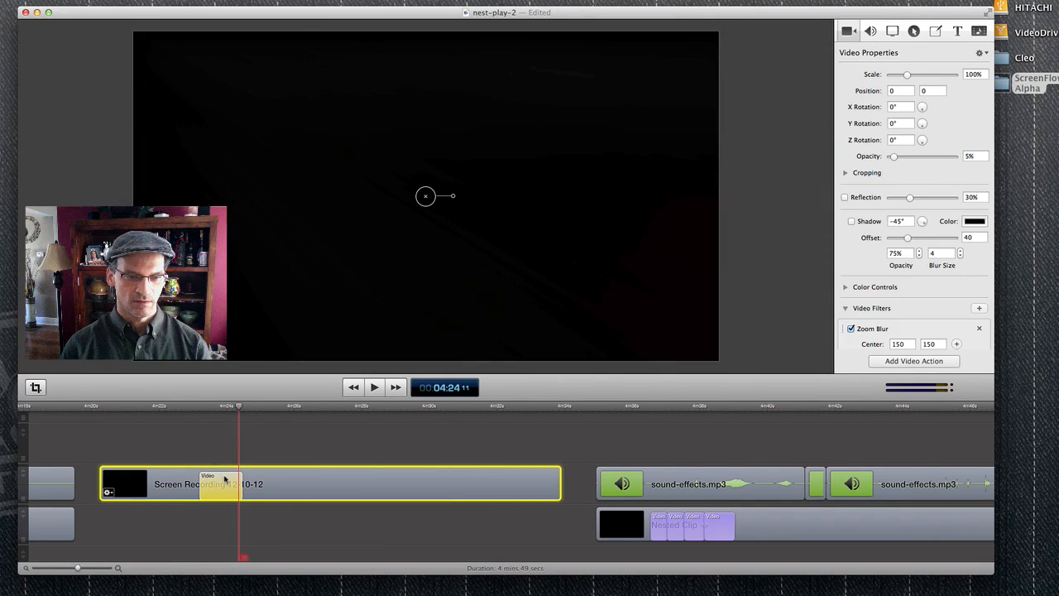
Nest the zoom-blurred recording and scale the nested clip up to 113%
right_click(223, 483)
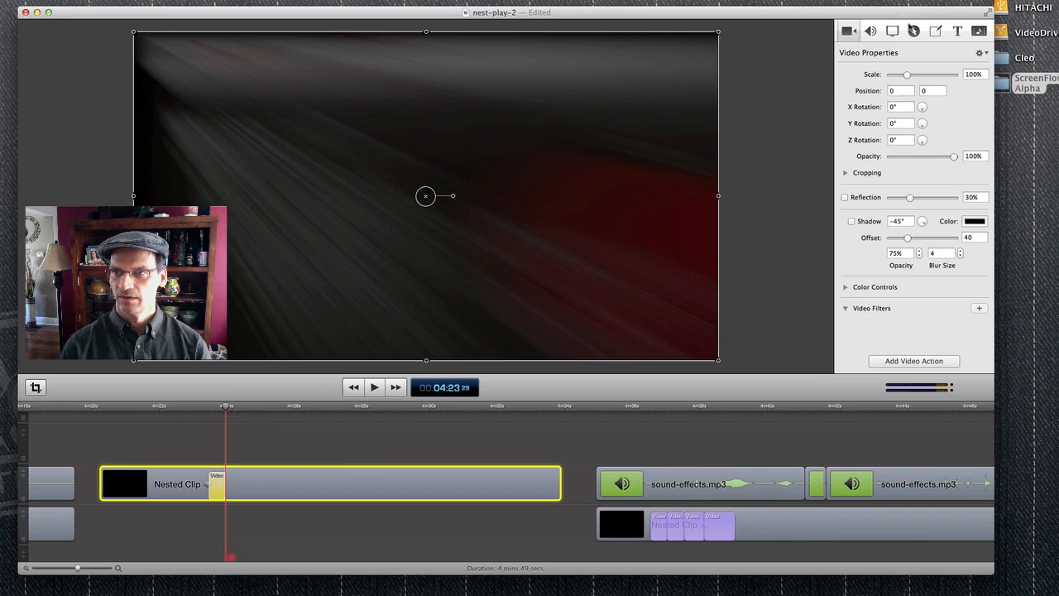
drag(908, 75, 912, 74)
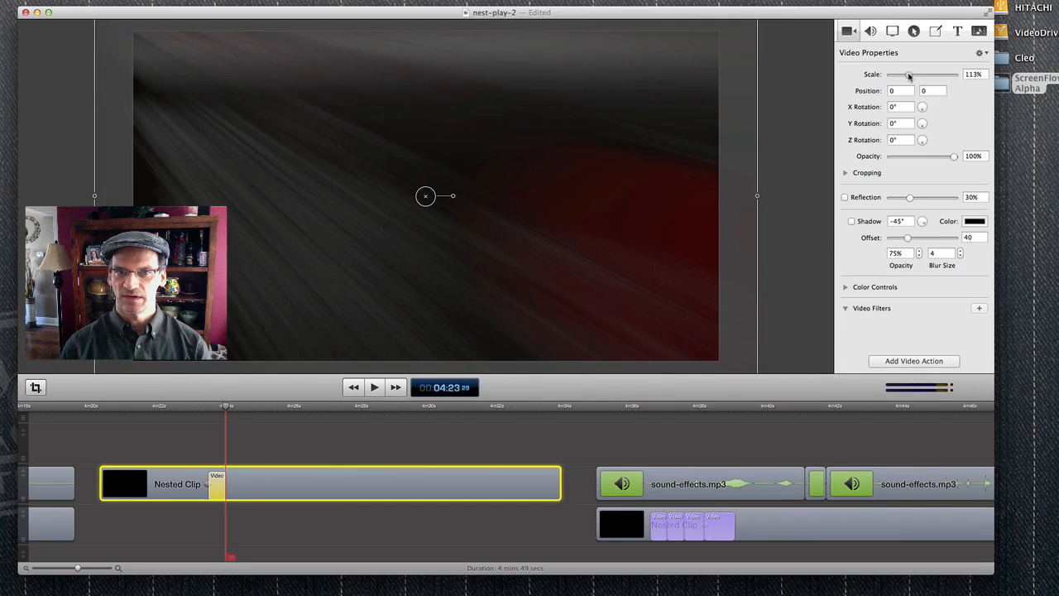
drag(909, 74, 914, 75)
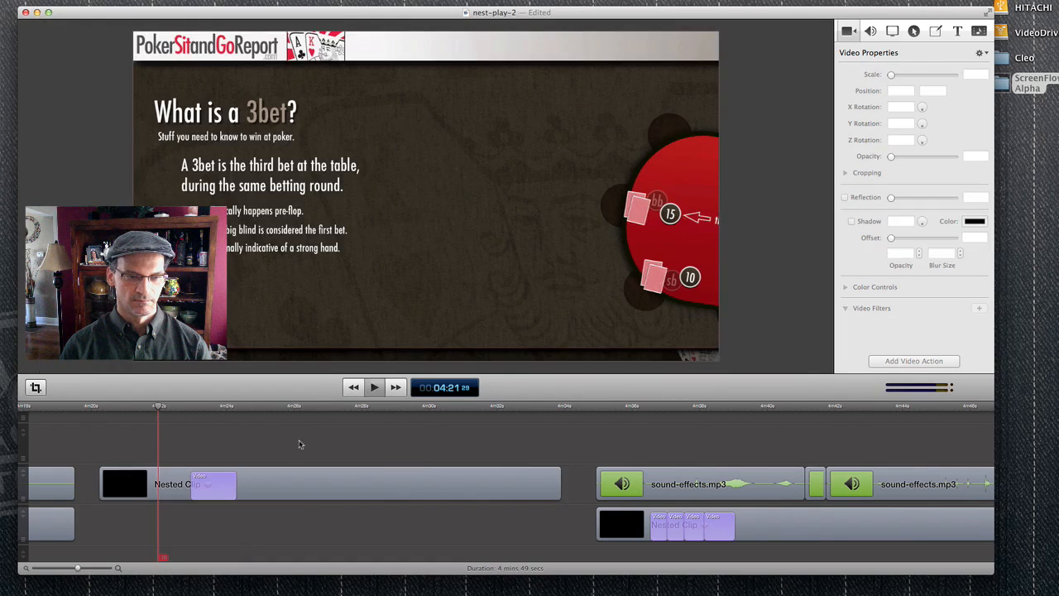
Select the nested clip, then the short sound-effects.mp3 clip to align above it
click(374, 387)
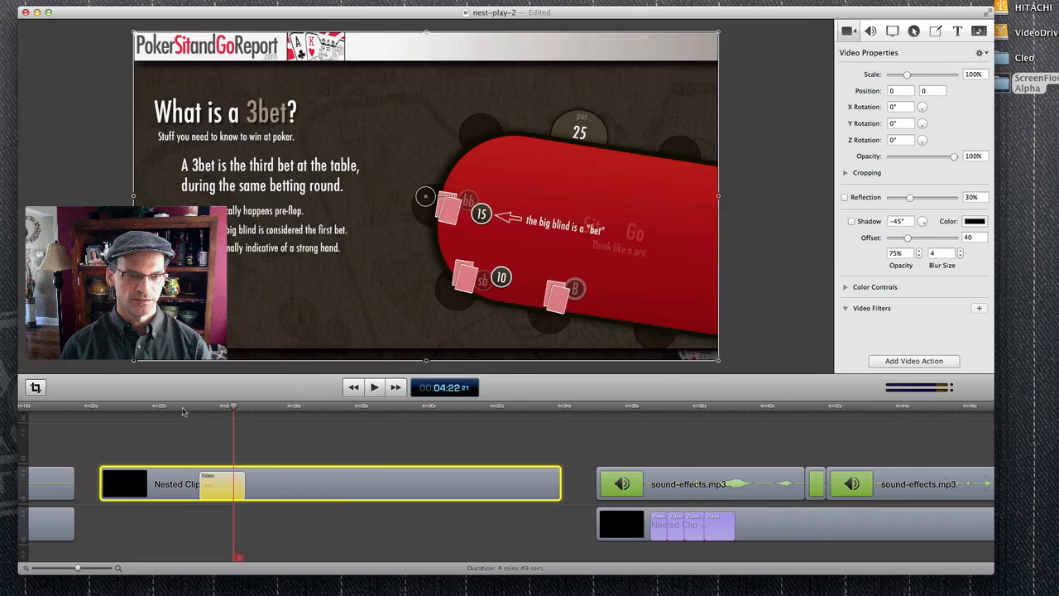
click(374, 387)
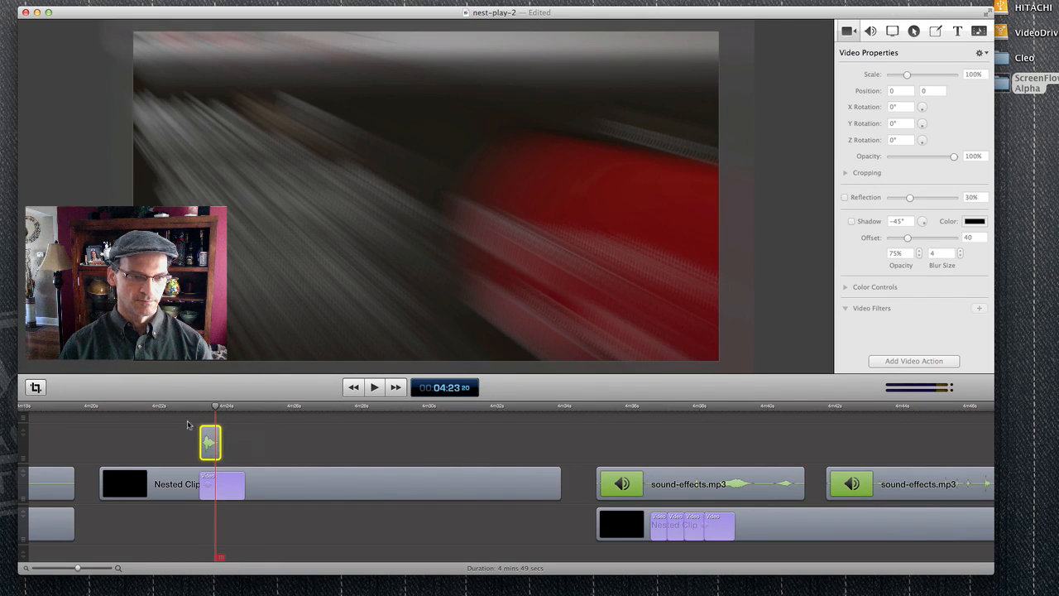
click(374, 387)
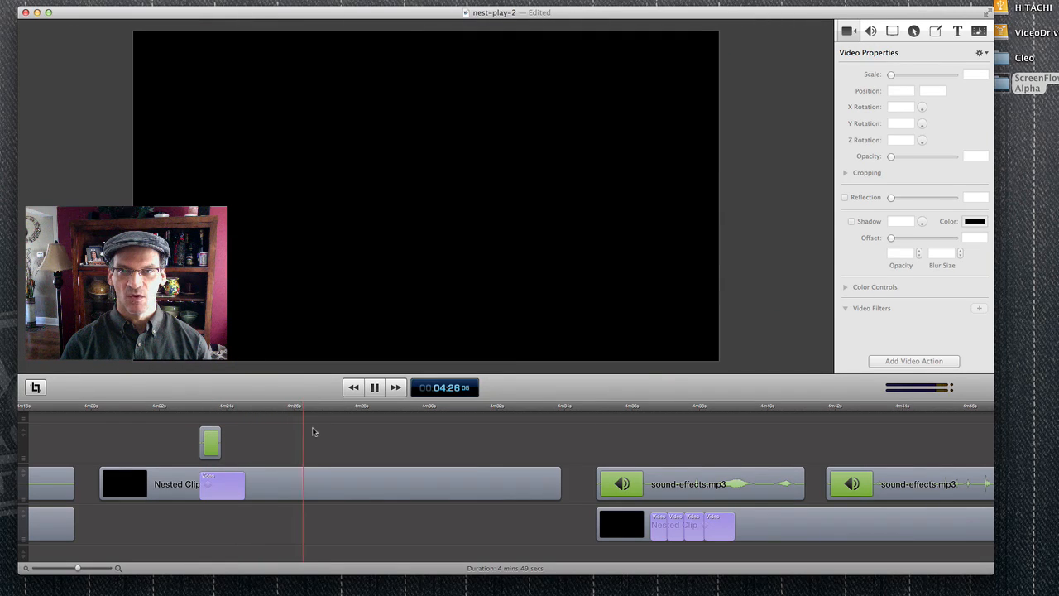
click(374, 387)
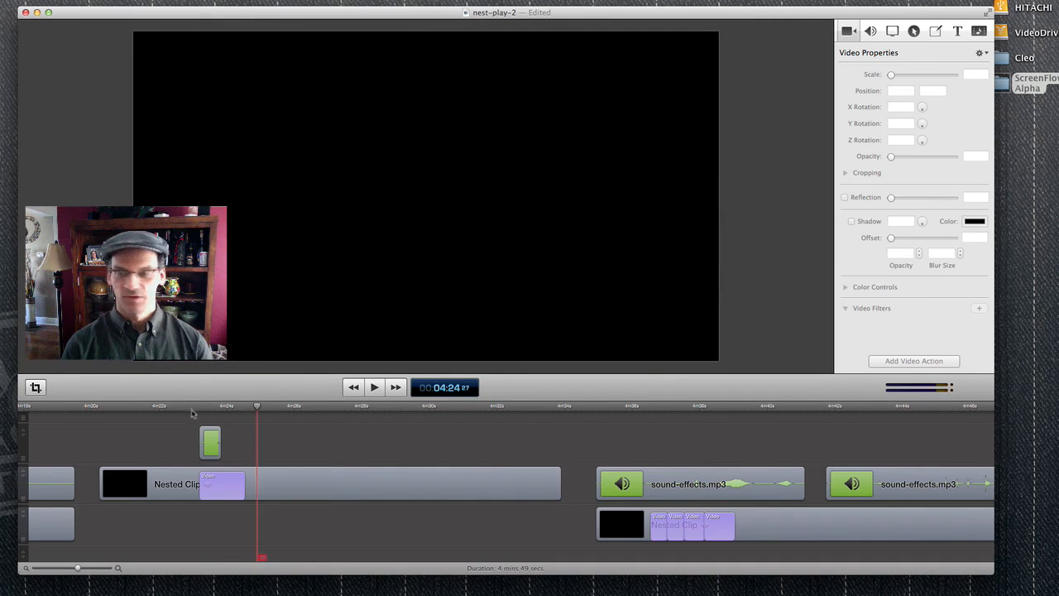
click(373, 387)
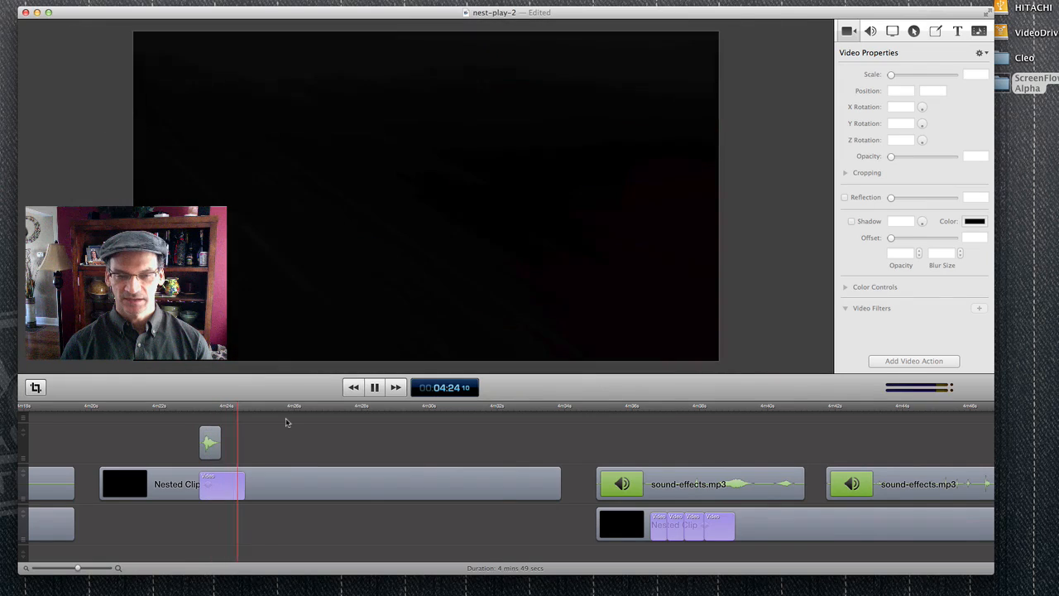